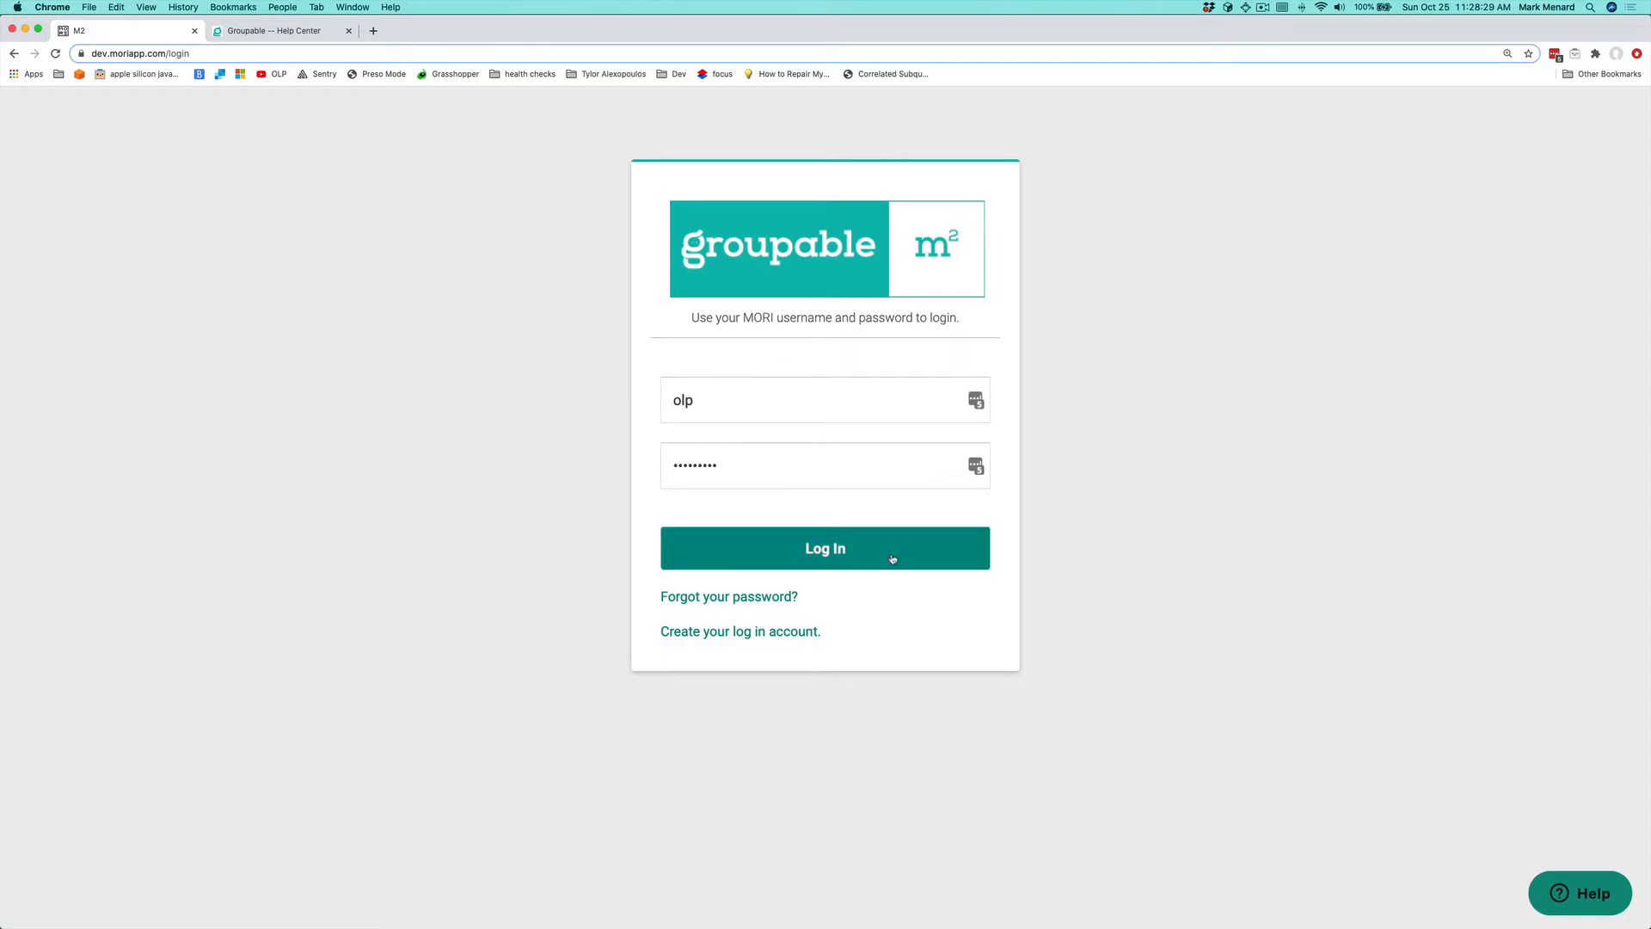
# Sign in to Groupable M2 to reach the Sylva #0216 lodge overview
pyautogui.click(824, 548)
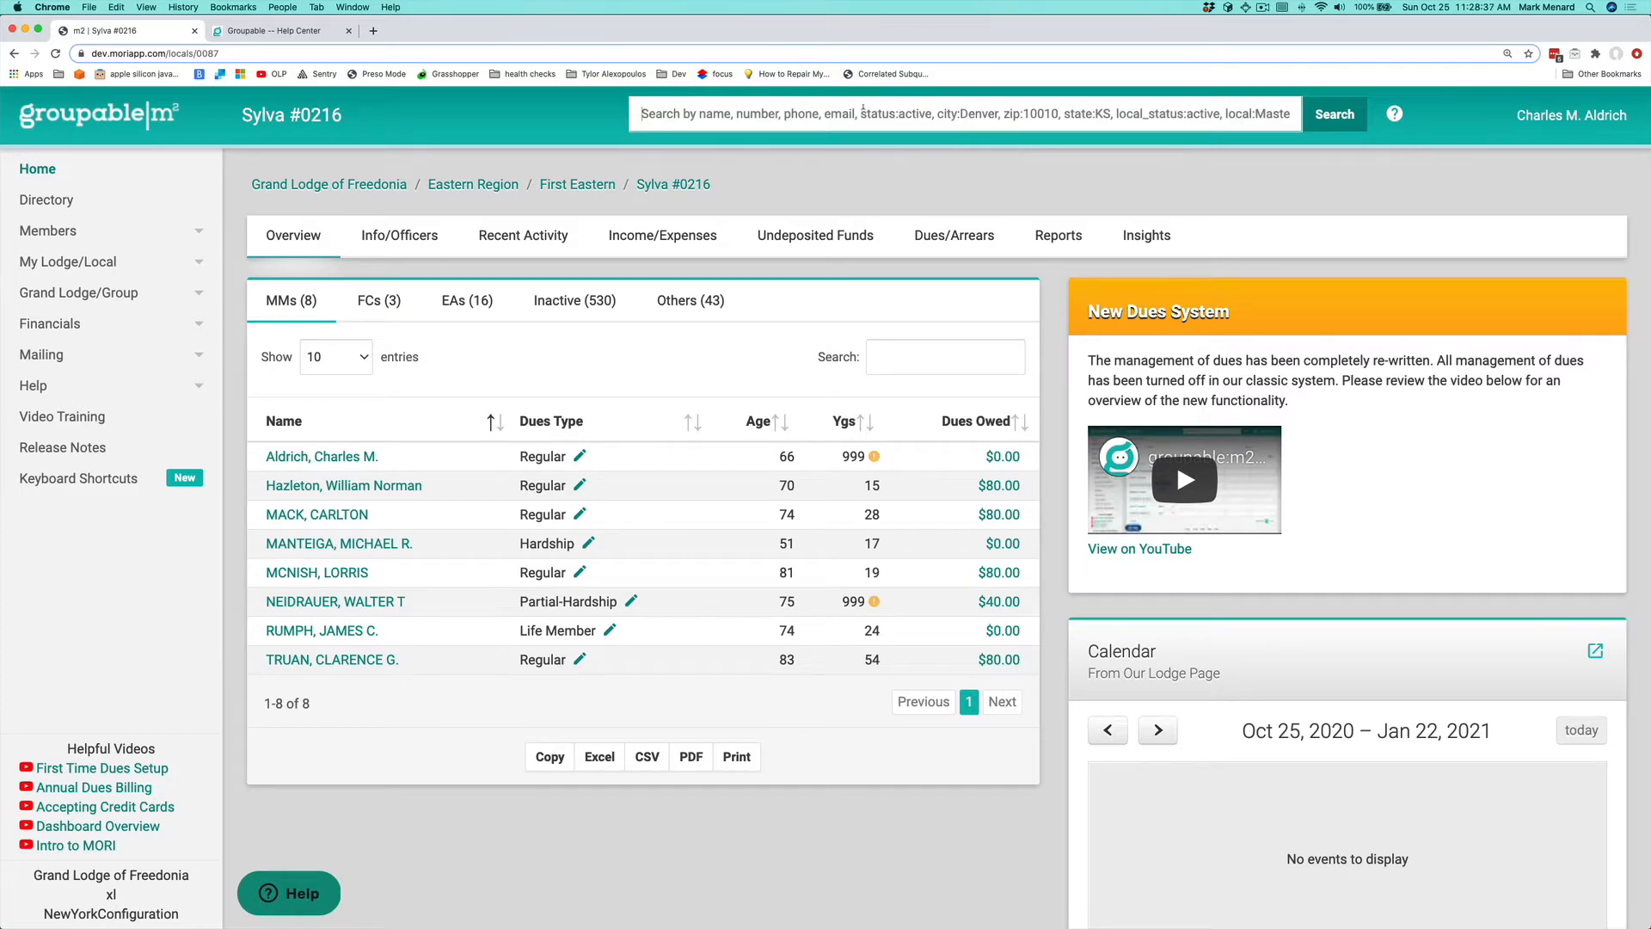
pyautogui.write('nei')
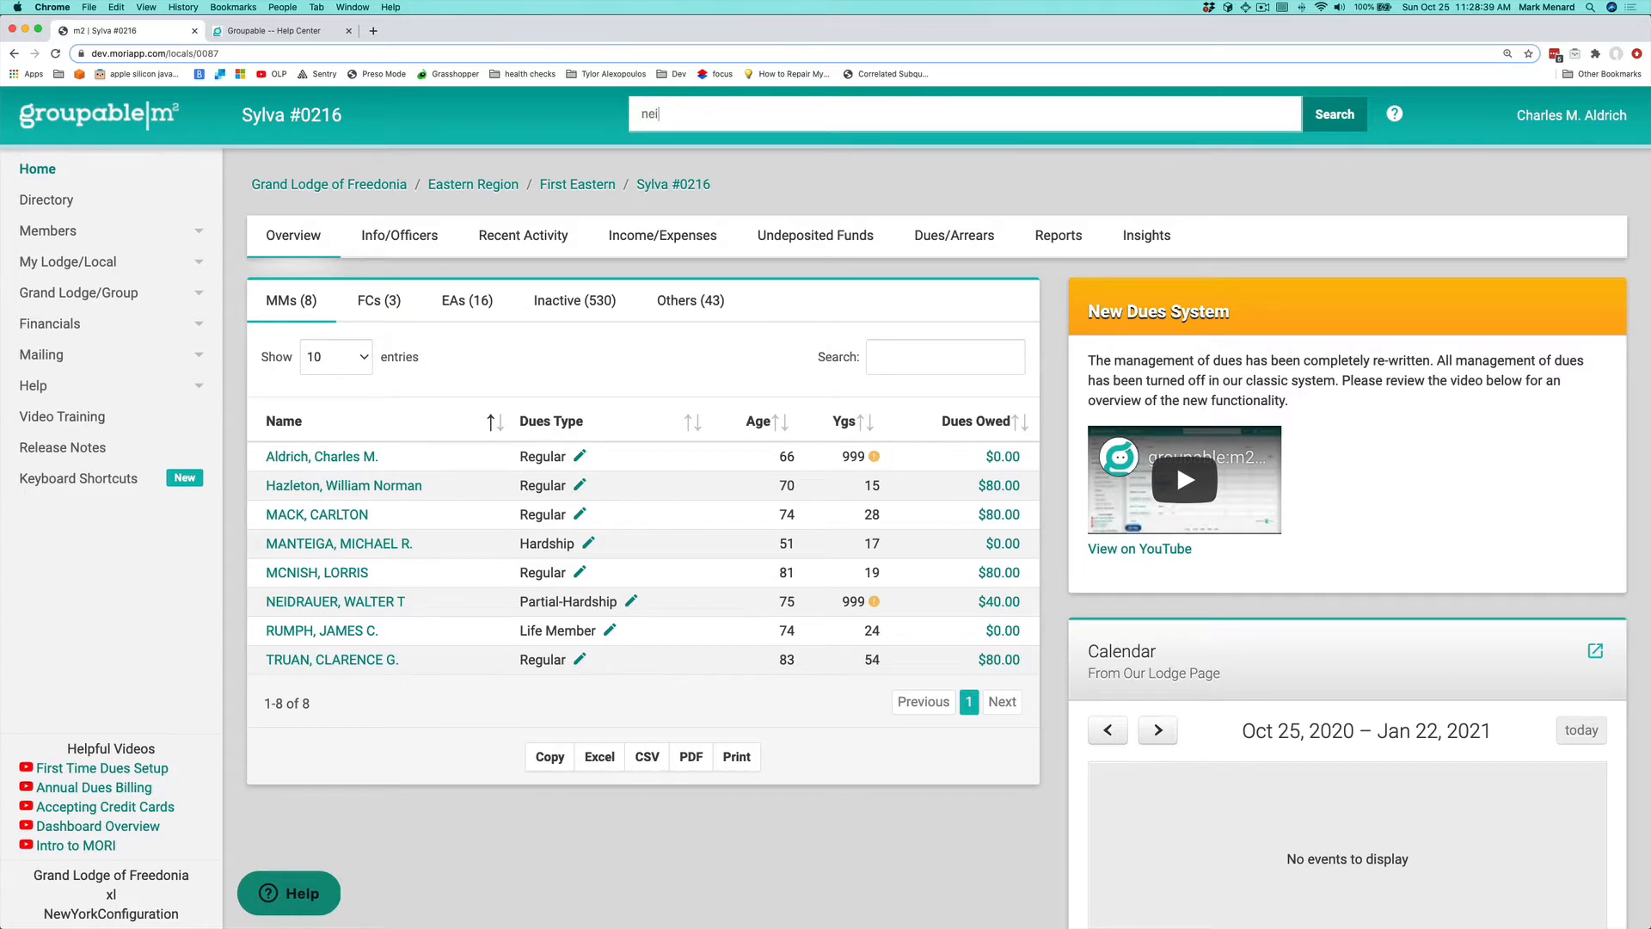
pyautogui.click(334, 600)
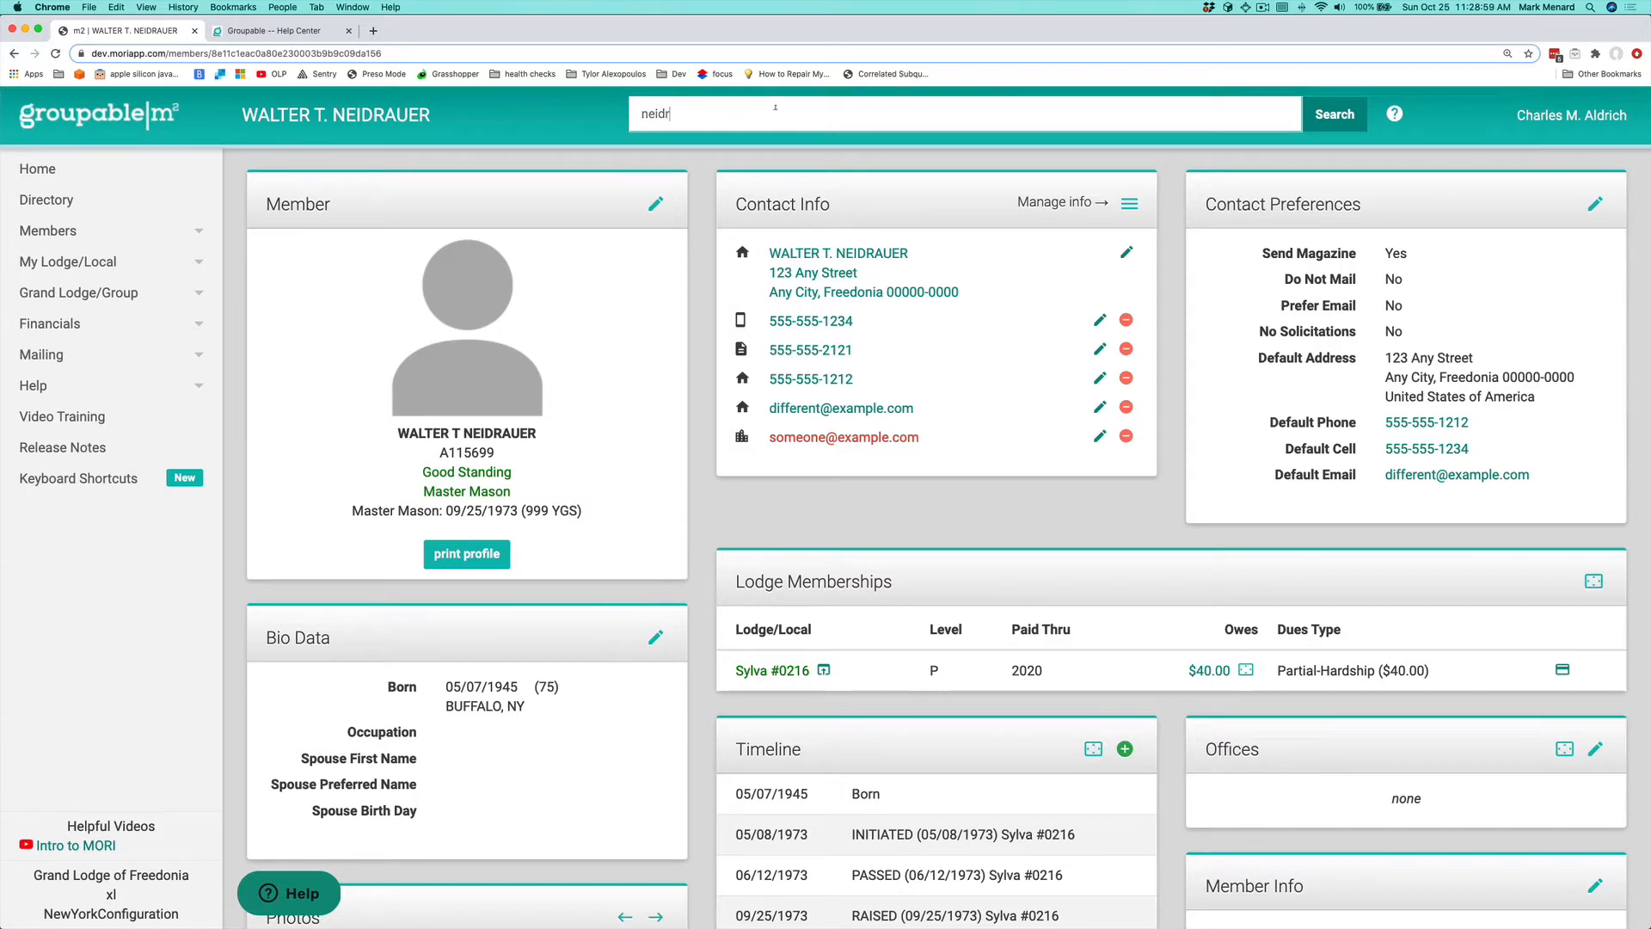
pyautogui.write('char ald')
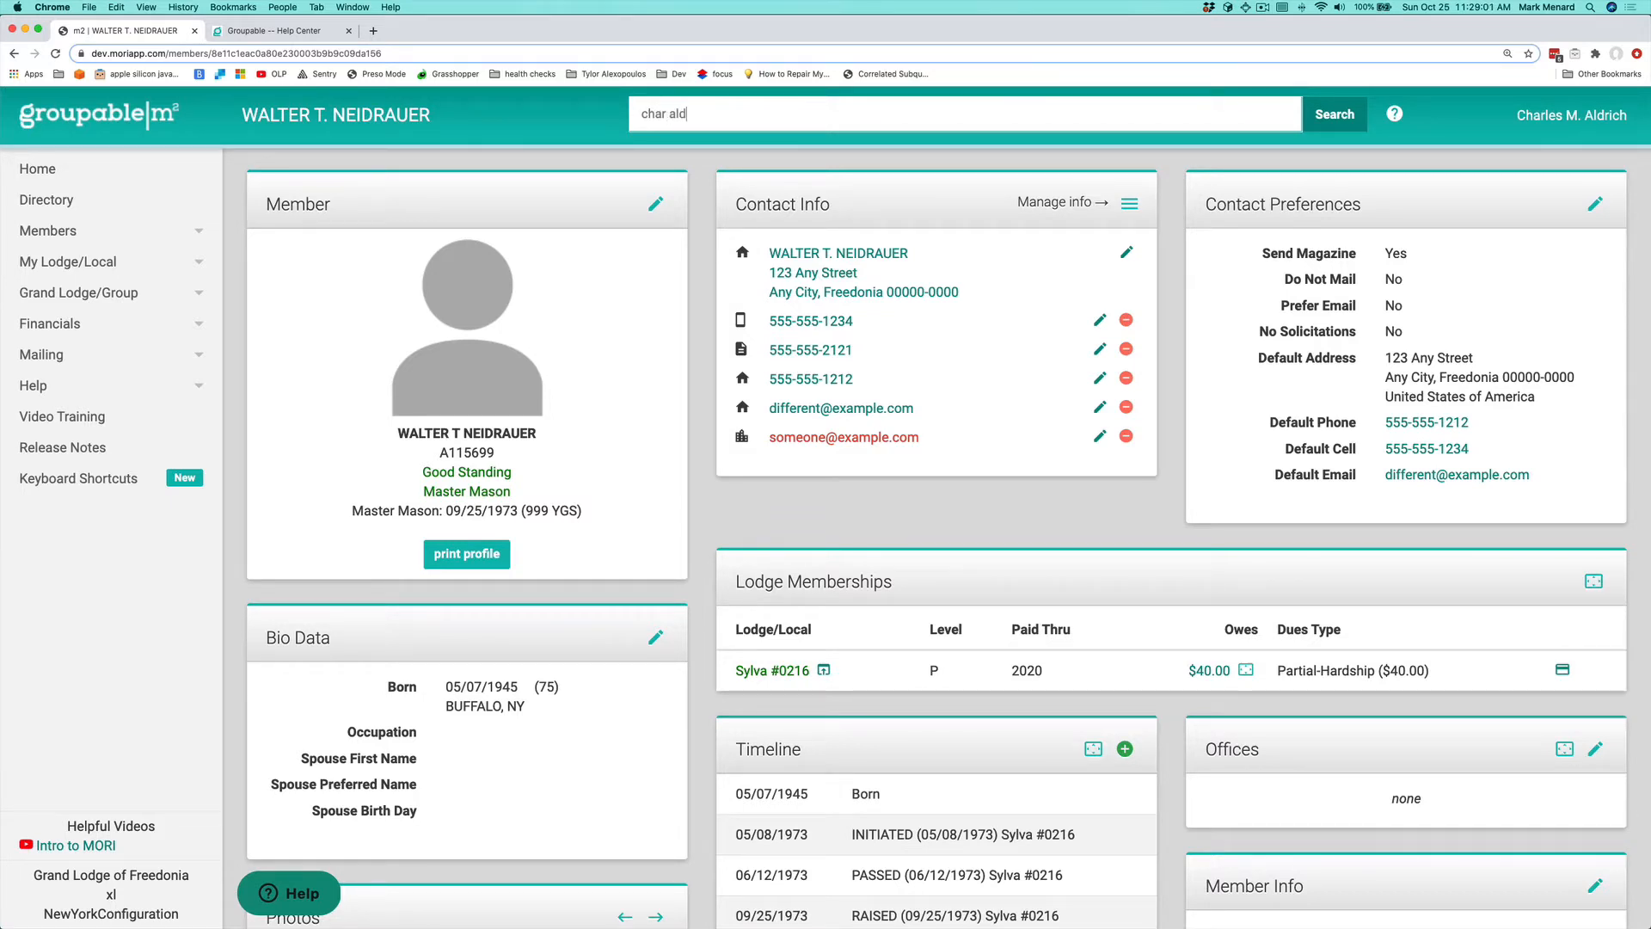
pyautogui.click(1333, 114)
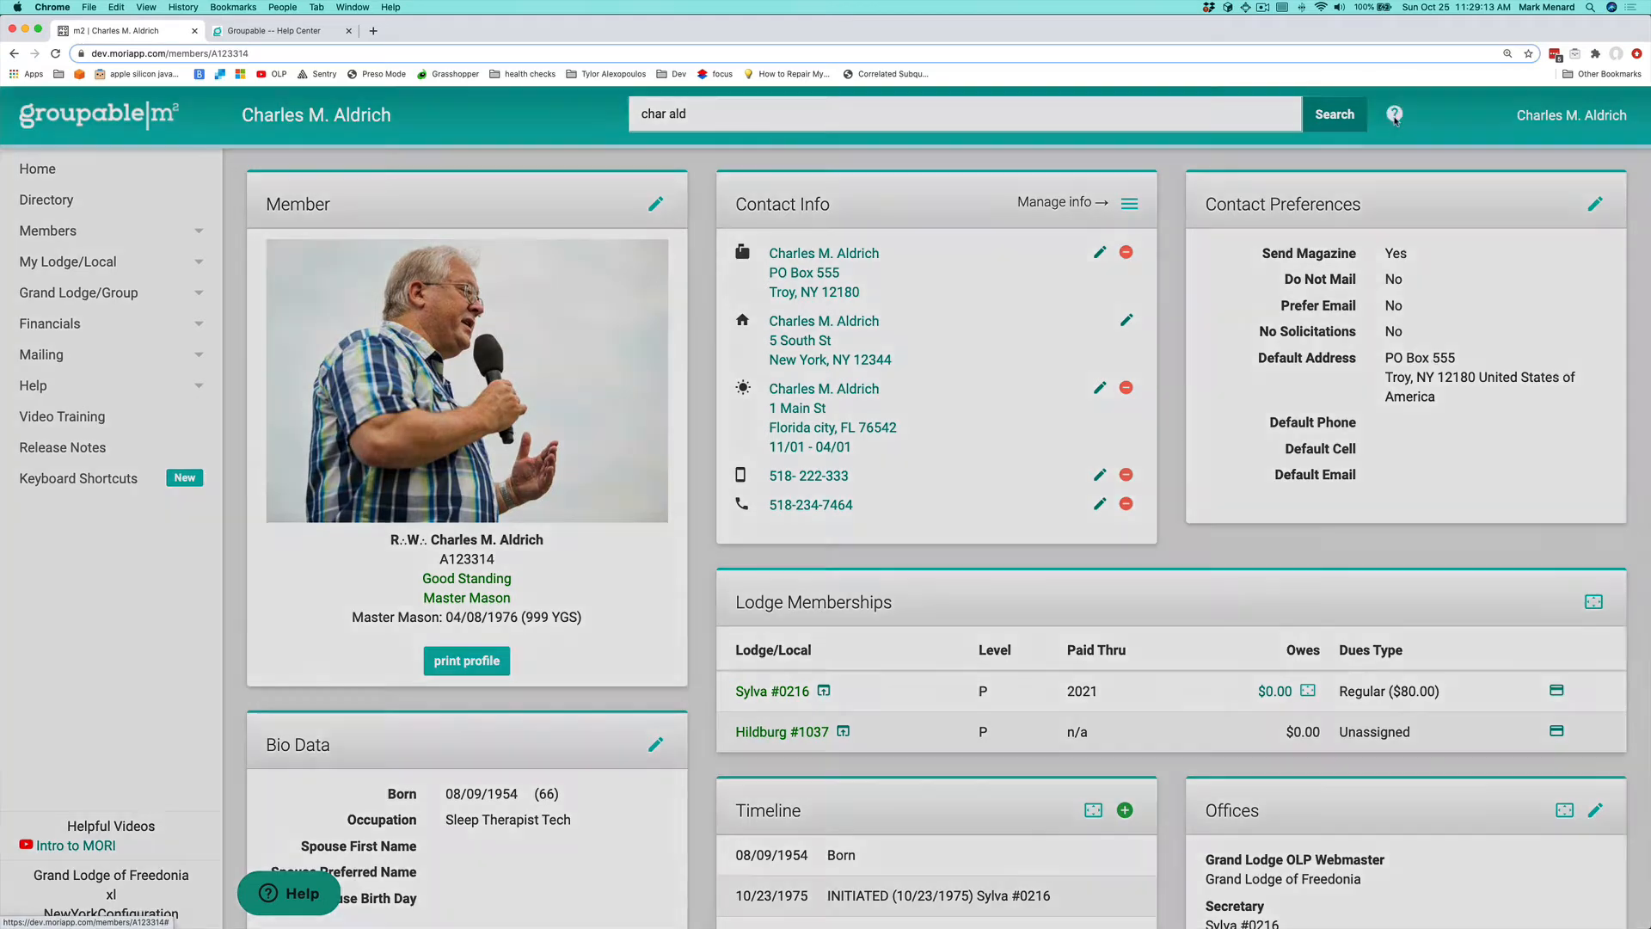
pyautogui.click(1393, 114)
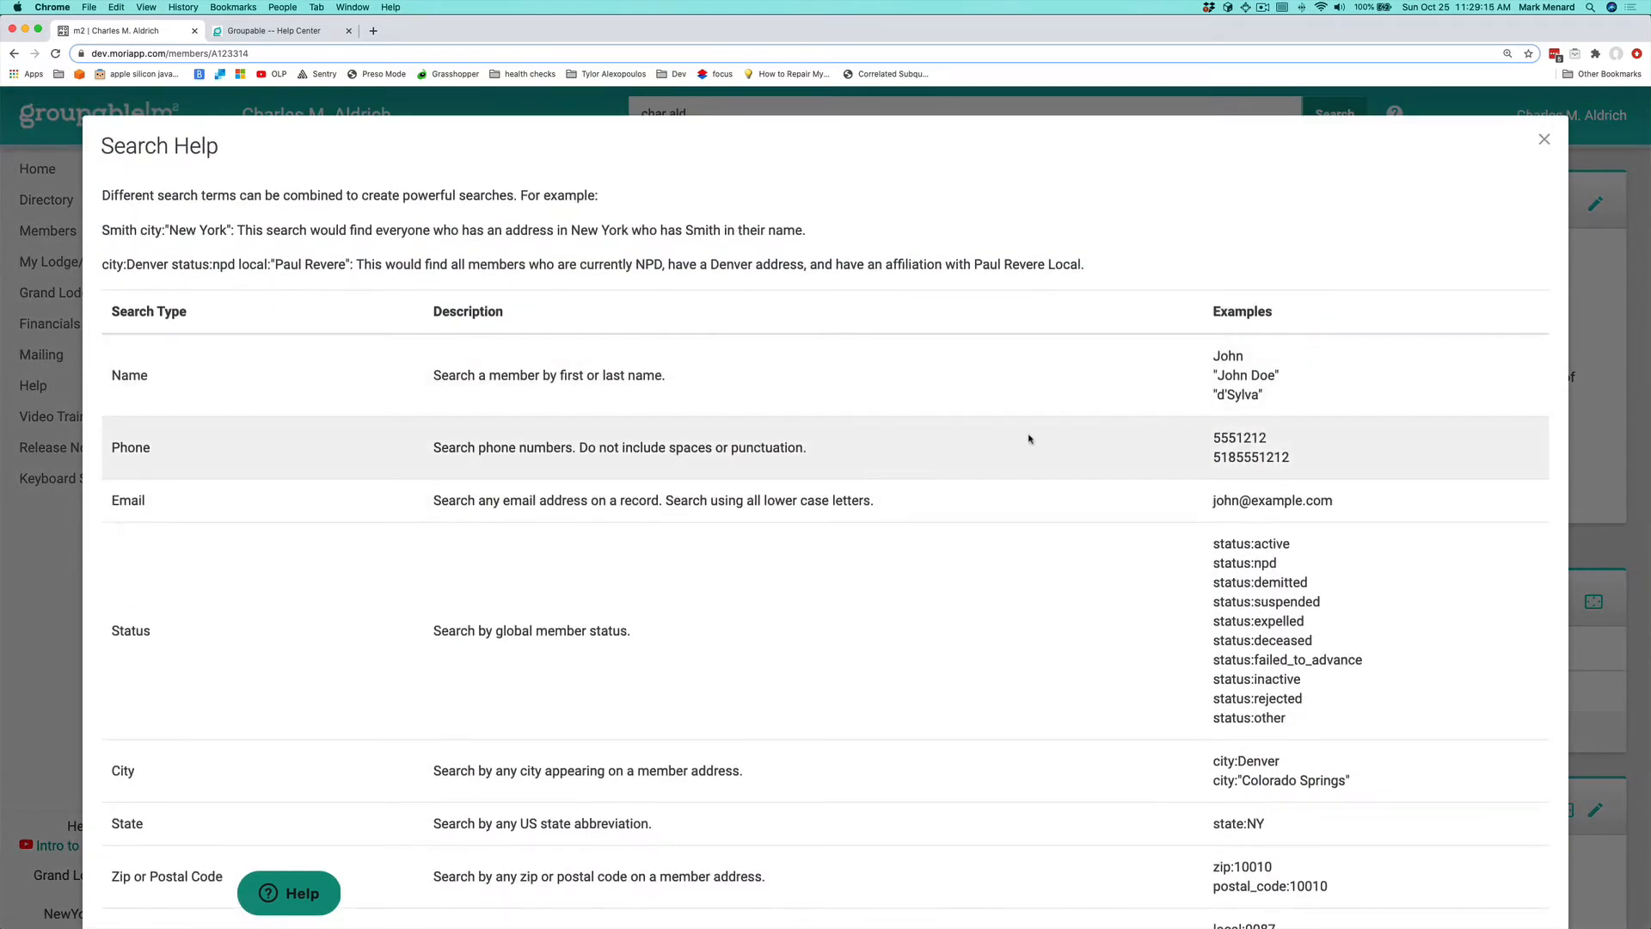
pyautogui.moveTo(840, 479)
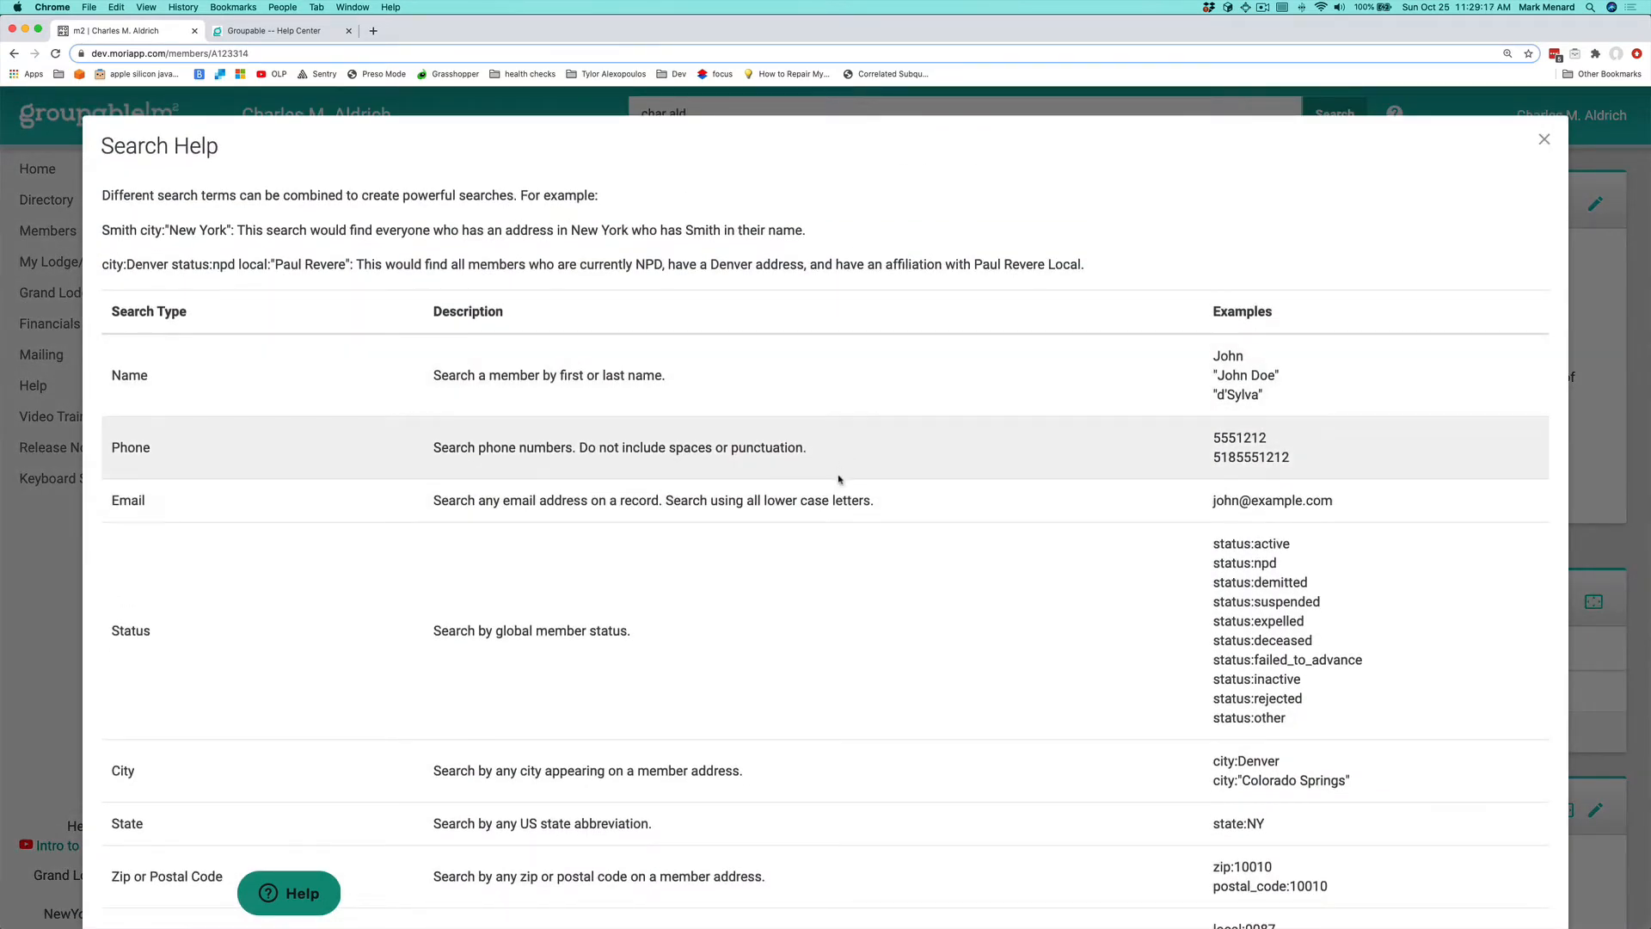
pyautogui.scroll(-3)
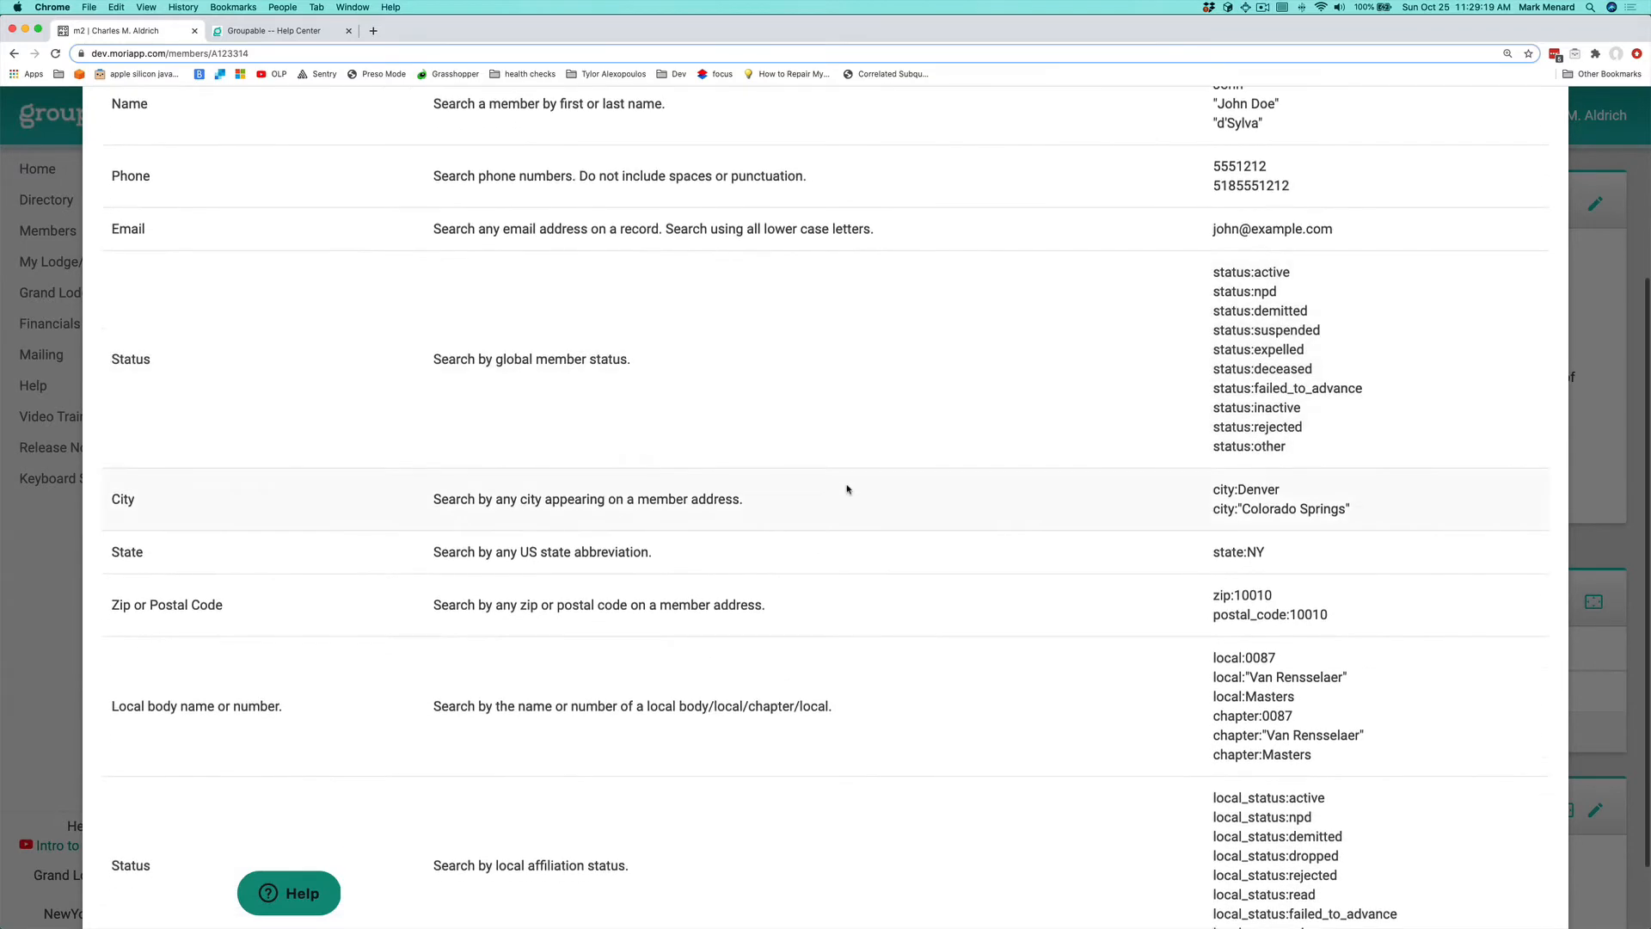
pyautogui.scroll(-3)
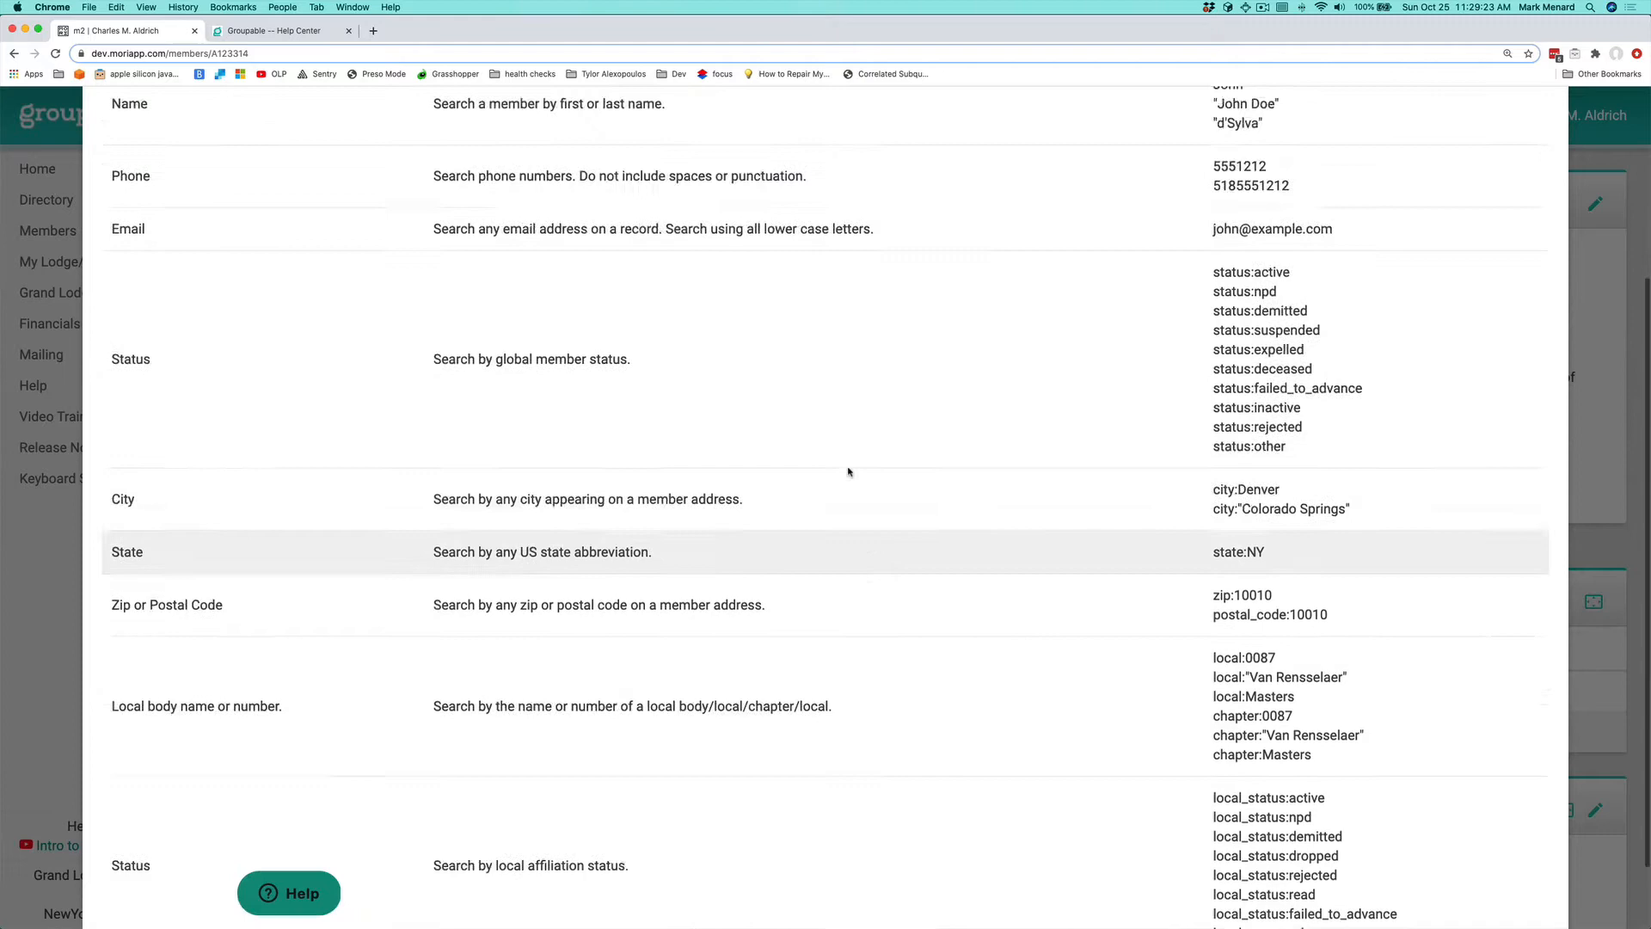
pyautogui.scroll(3)
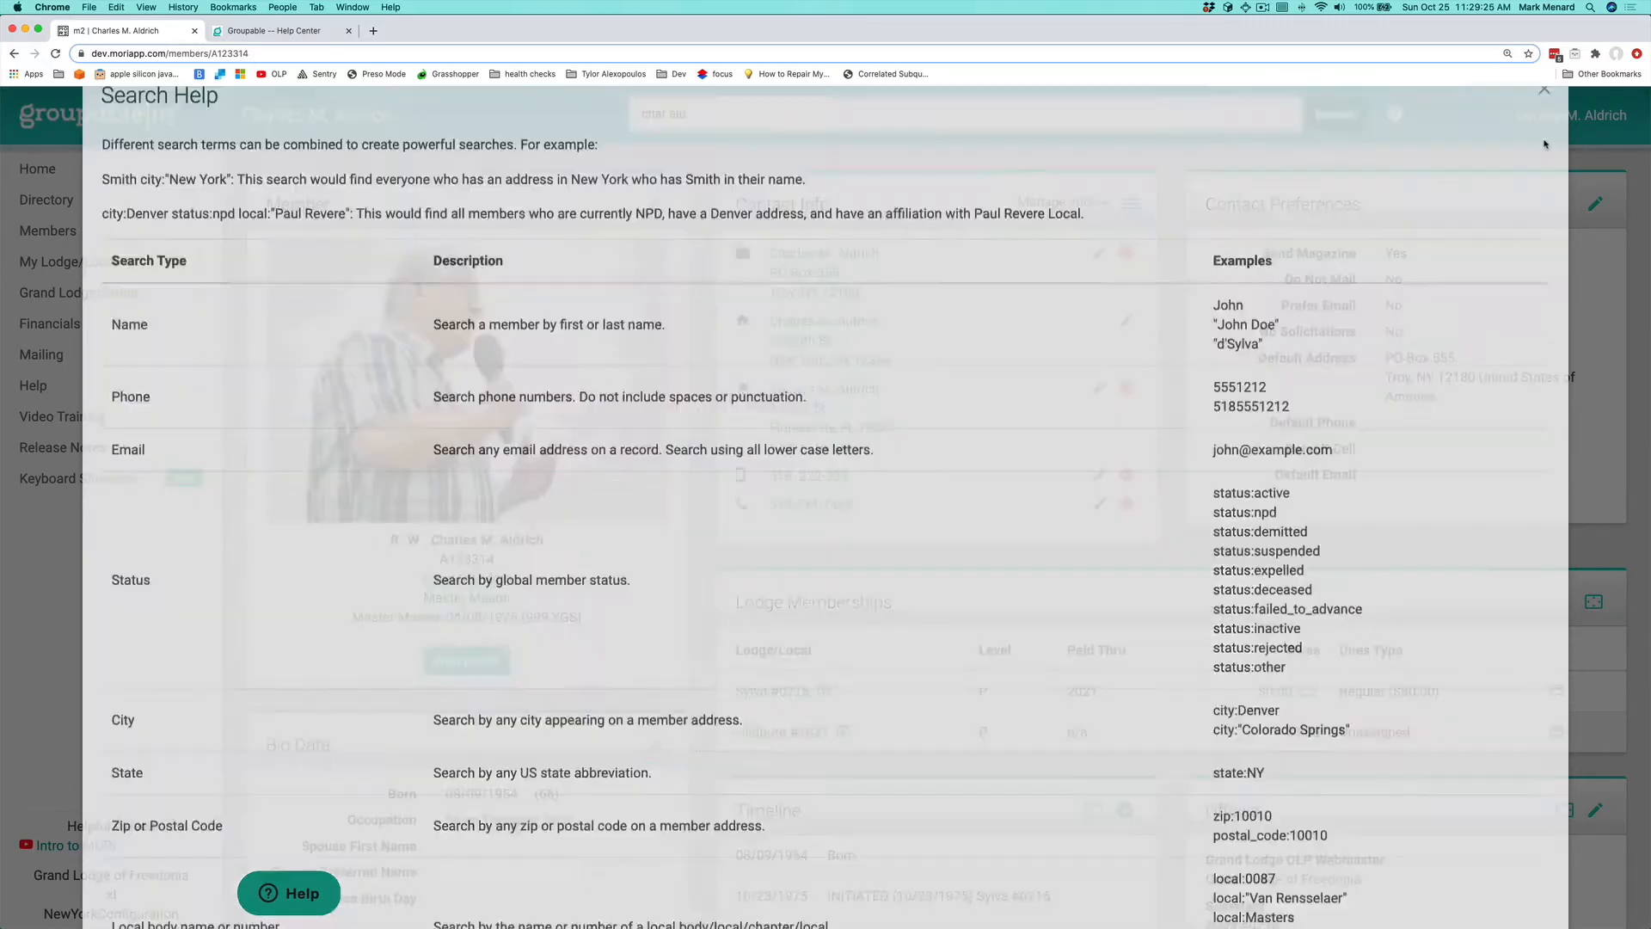
pyautogui.click(1543, 89)
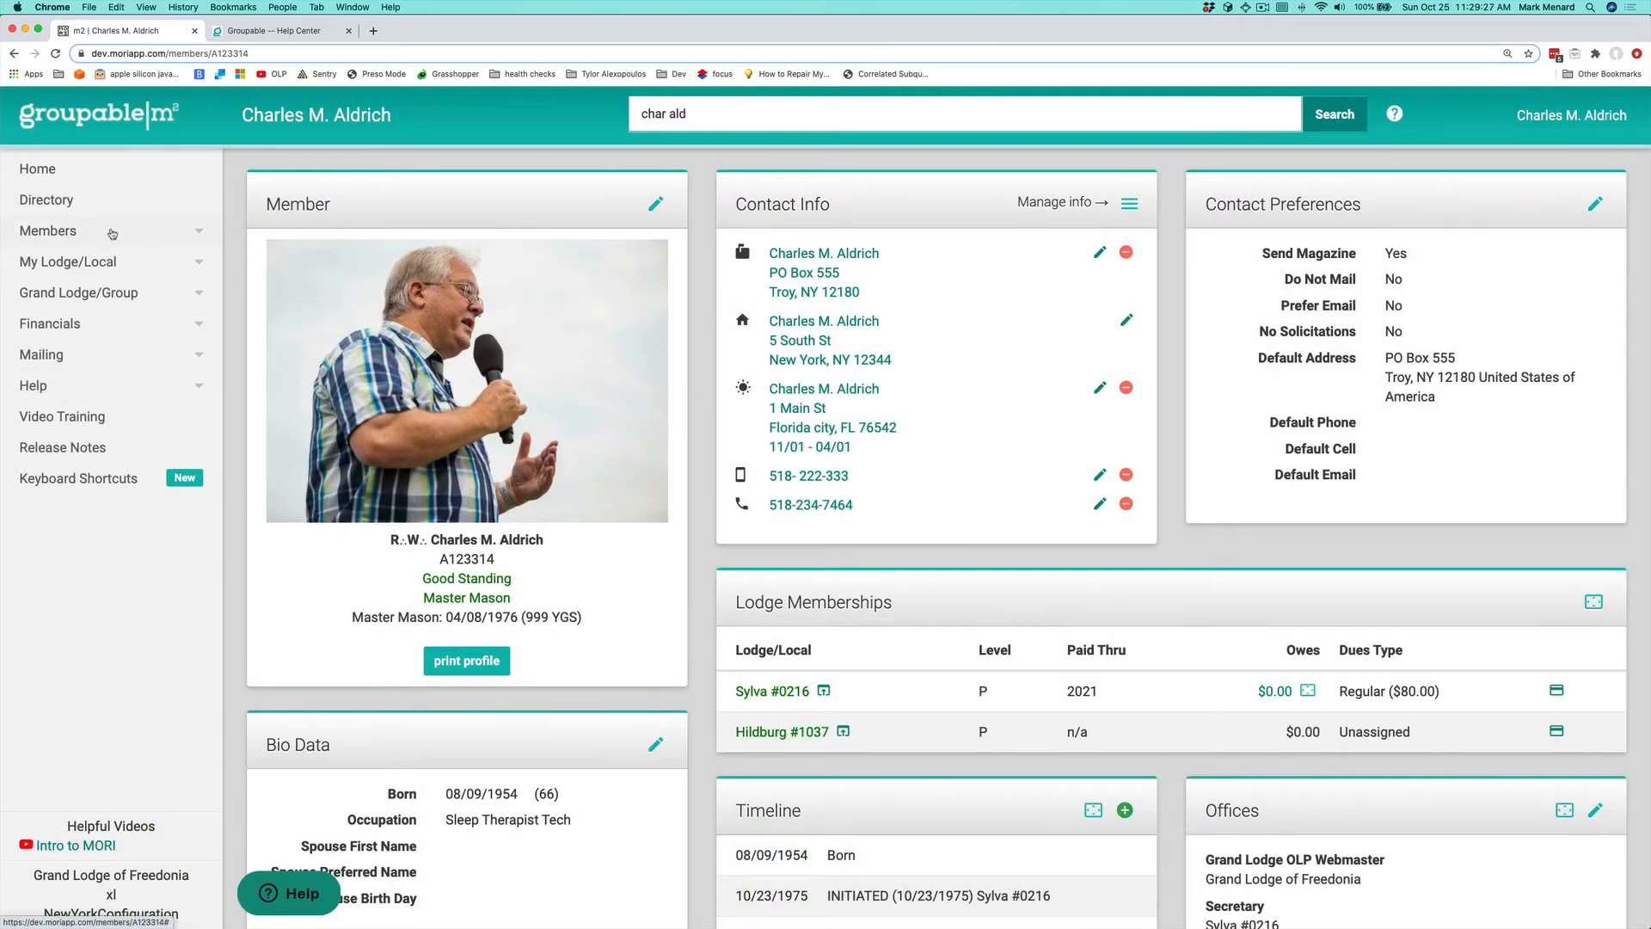
# Go to the Find Member page and place the cursor in the Lastname field
pyautogui.click(49, 230)
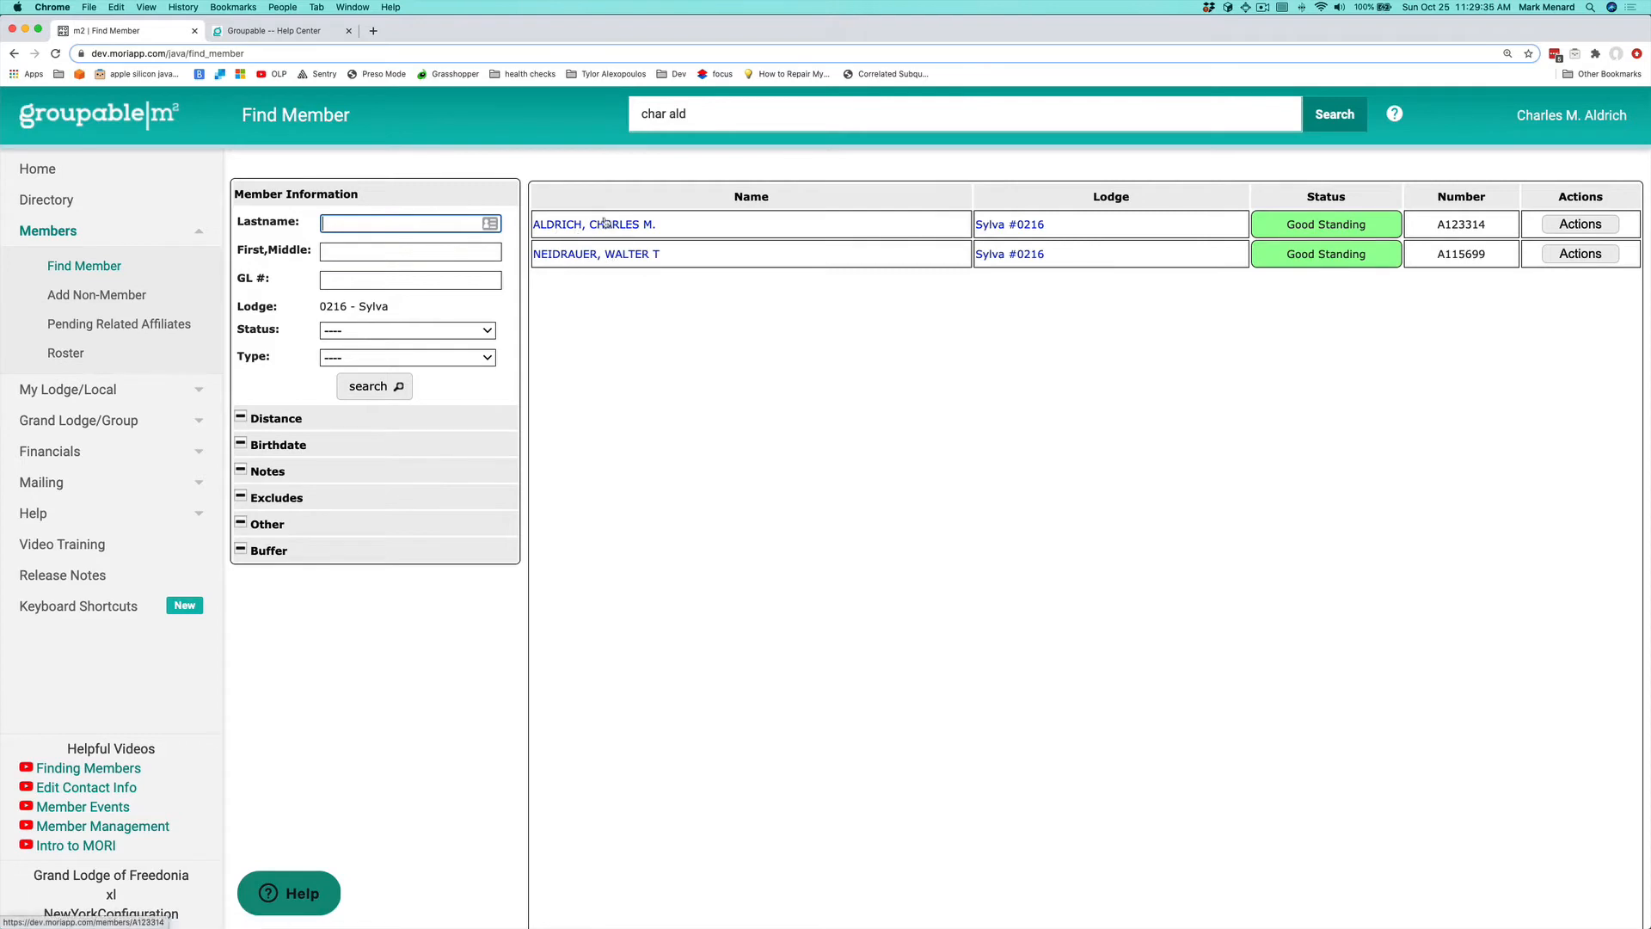
pyautogui.moveTo(727, 268)
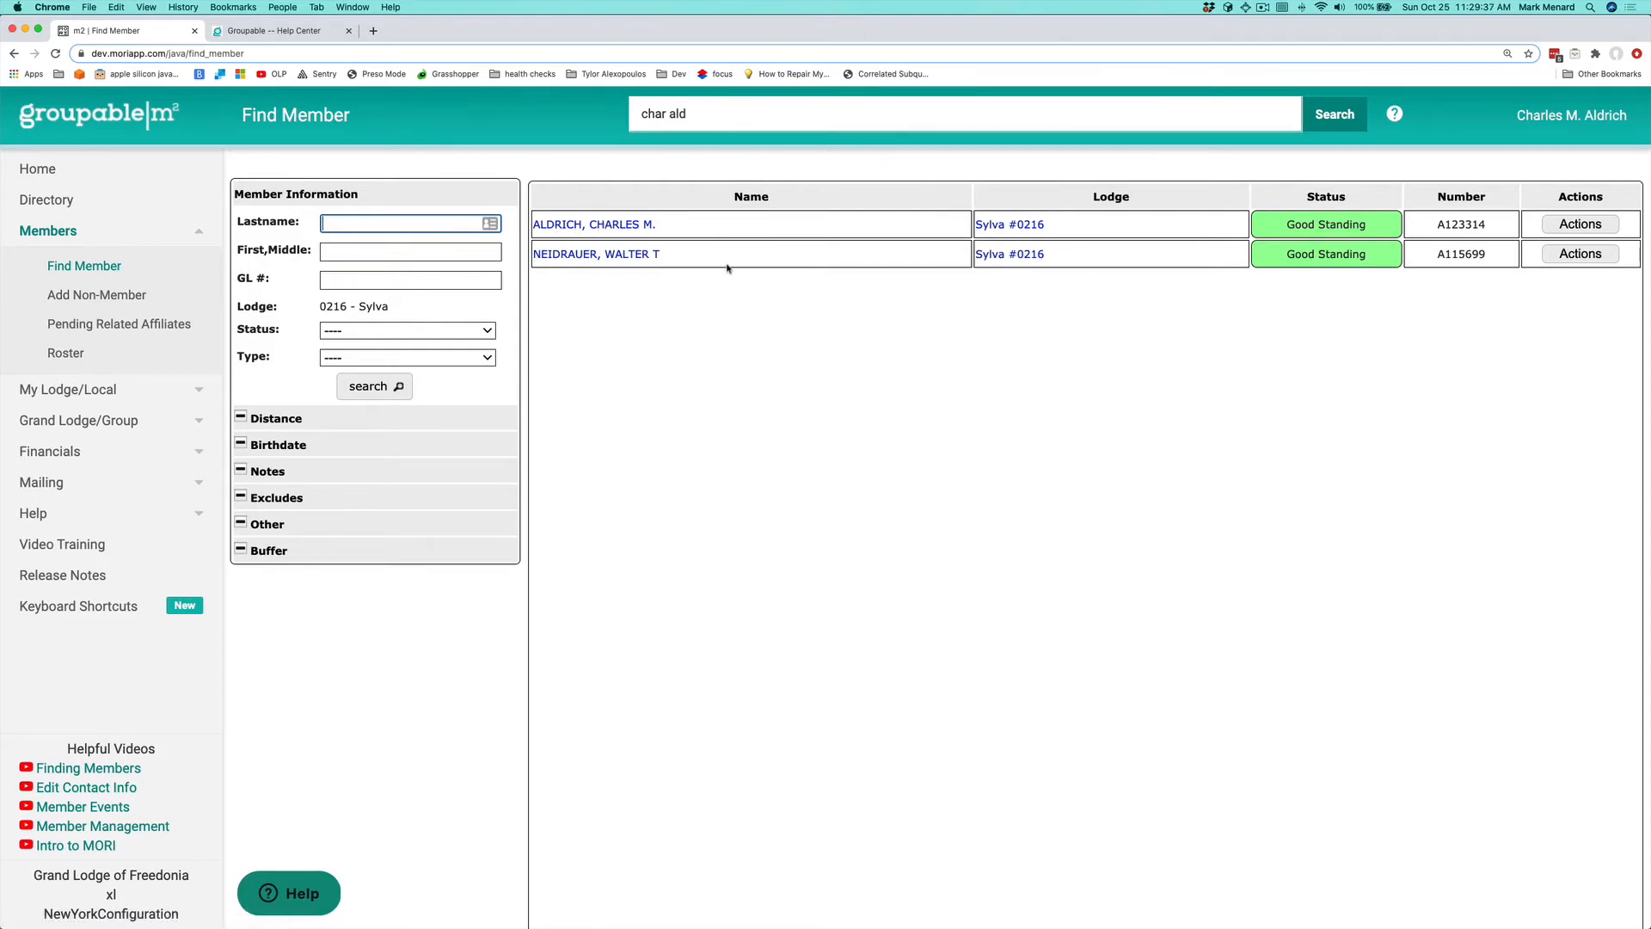
pyautogui.click(405, 222)
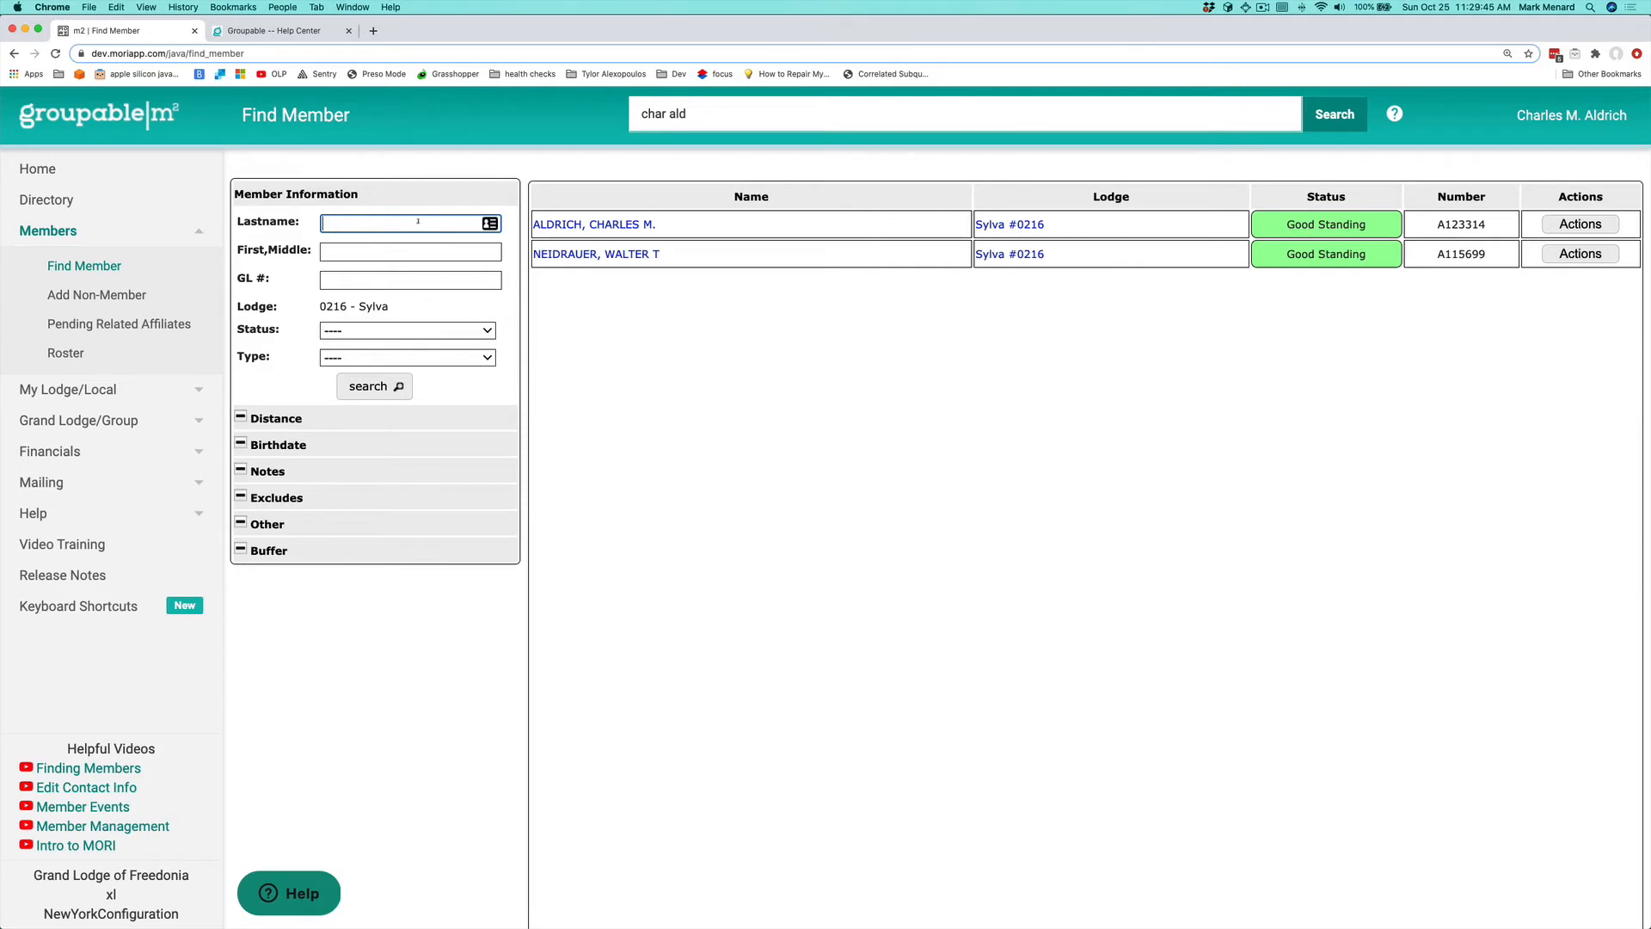
pyautogui.write('alr')
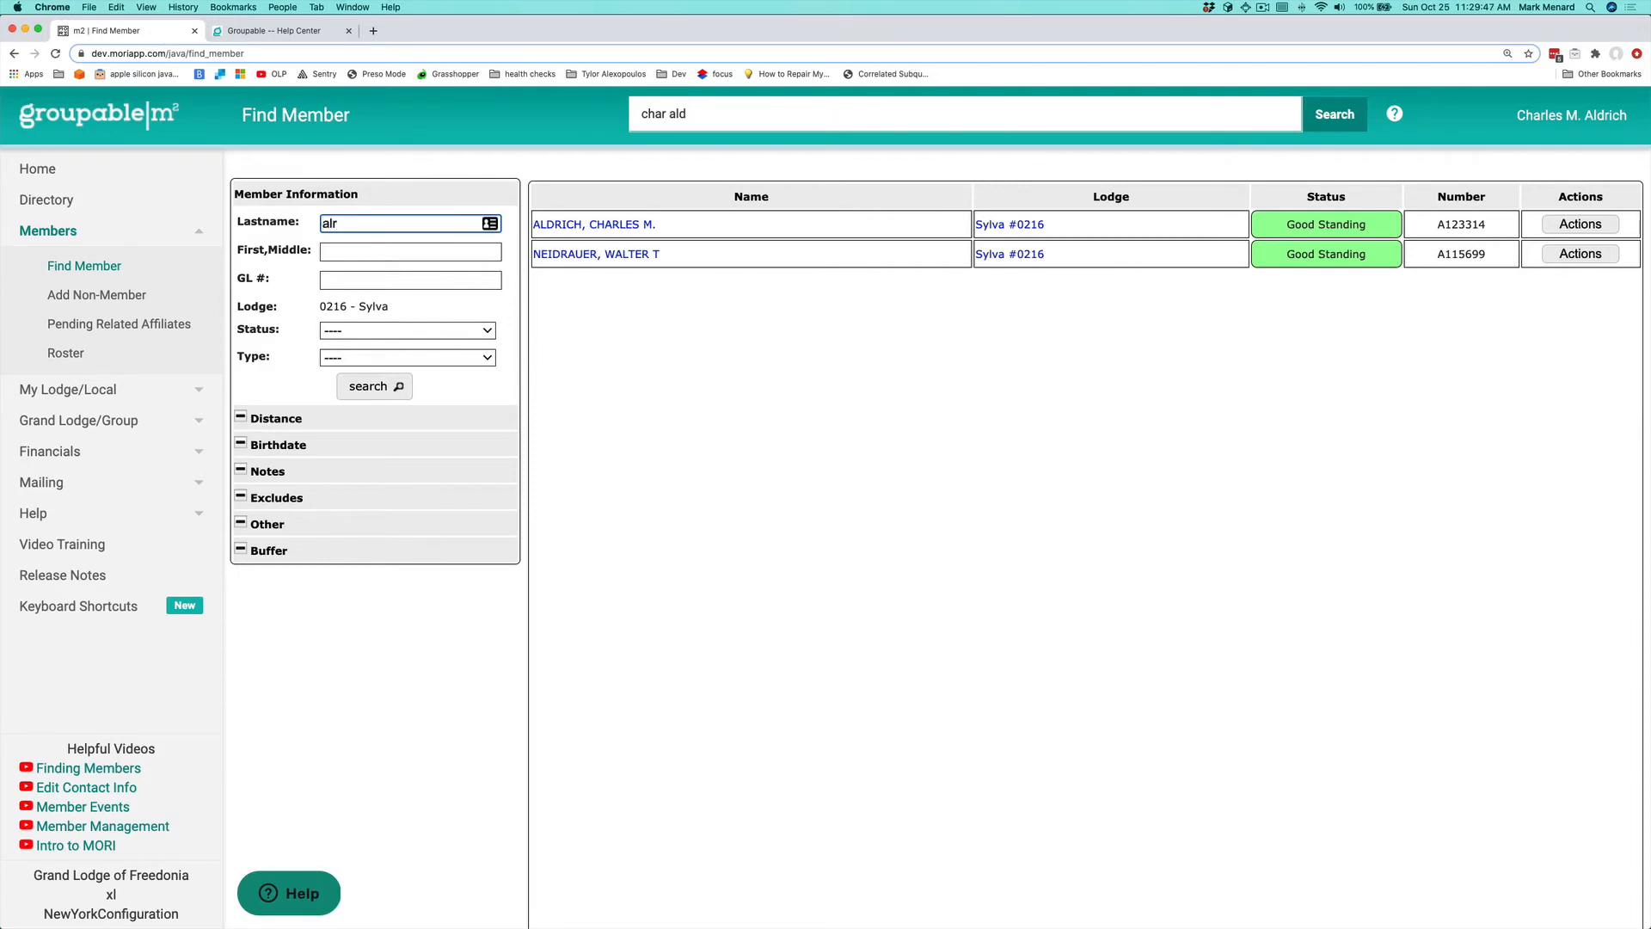
pyautogui.write('aldri')
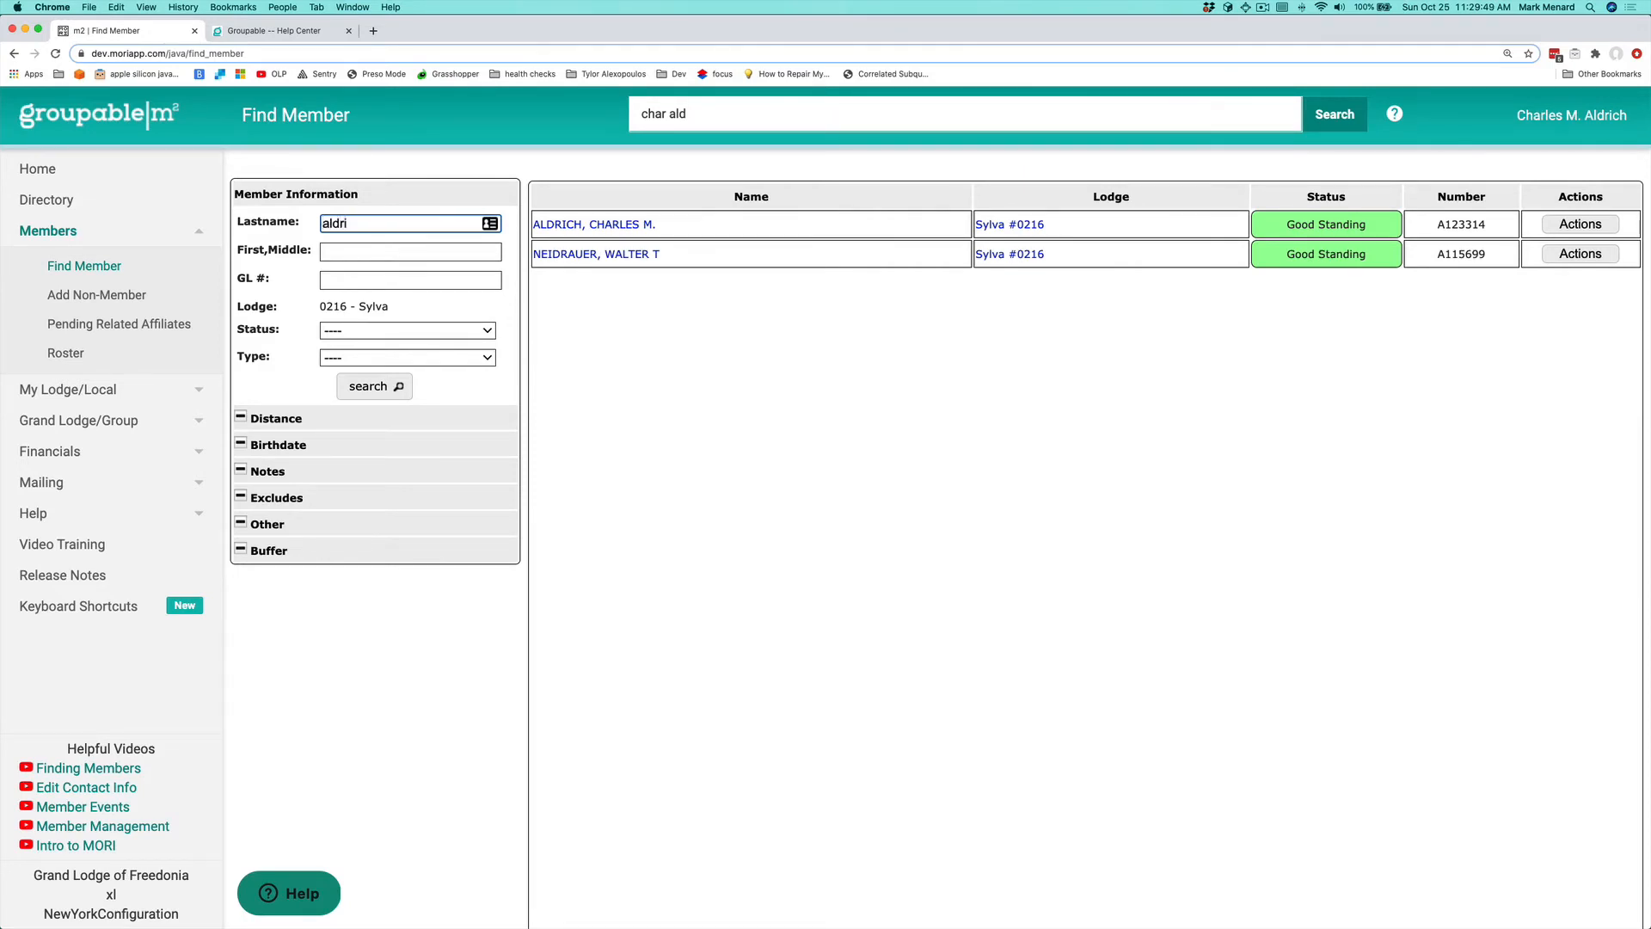
pyautogui.click(374, 385)
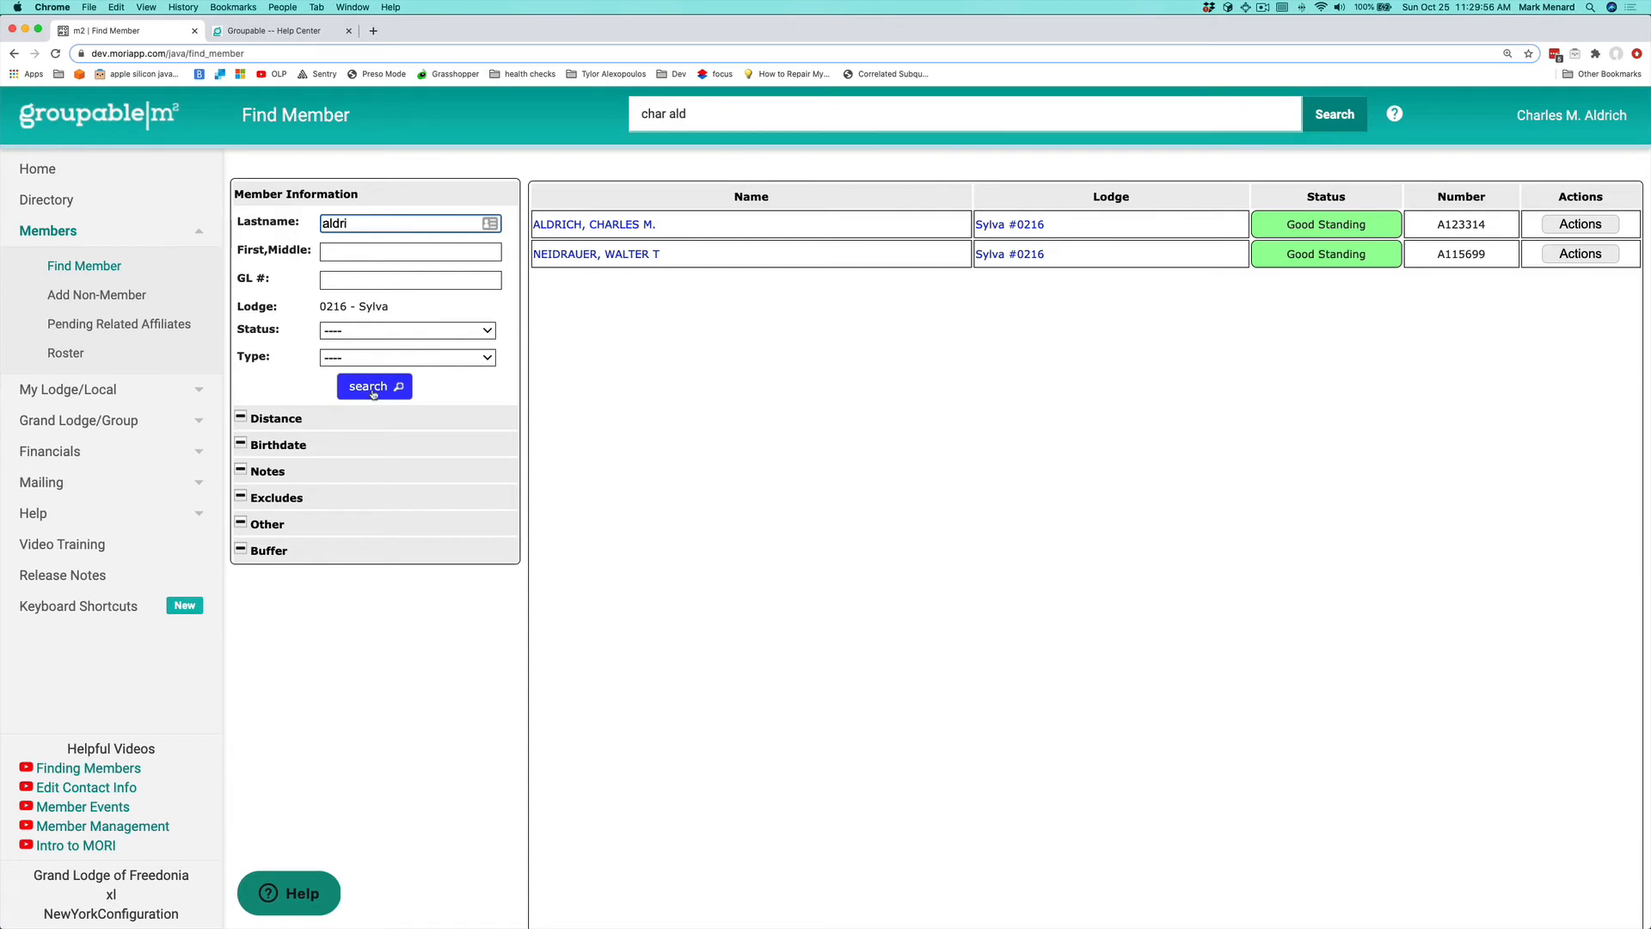
pyautogui.click(374, 385)
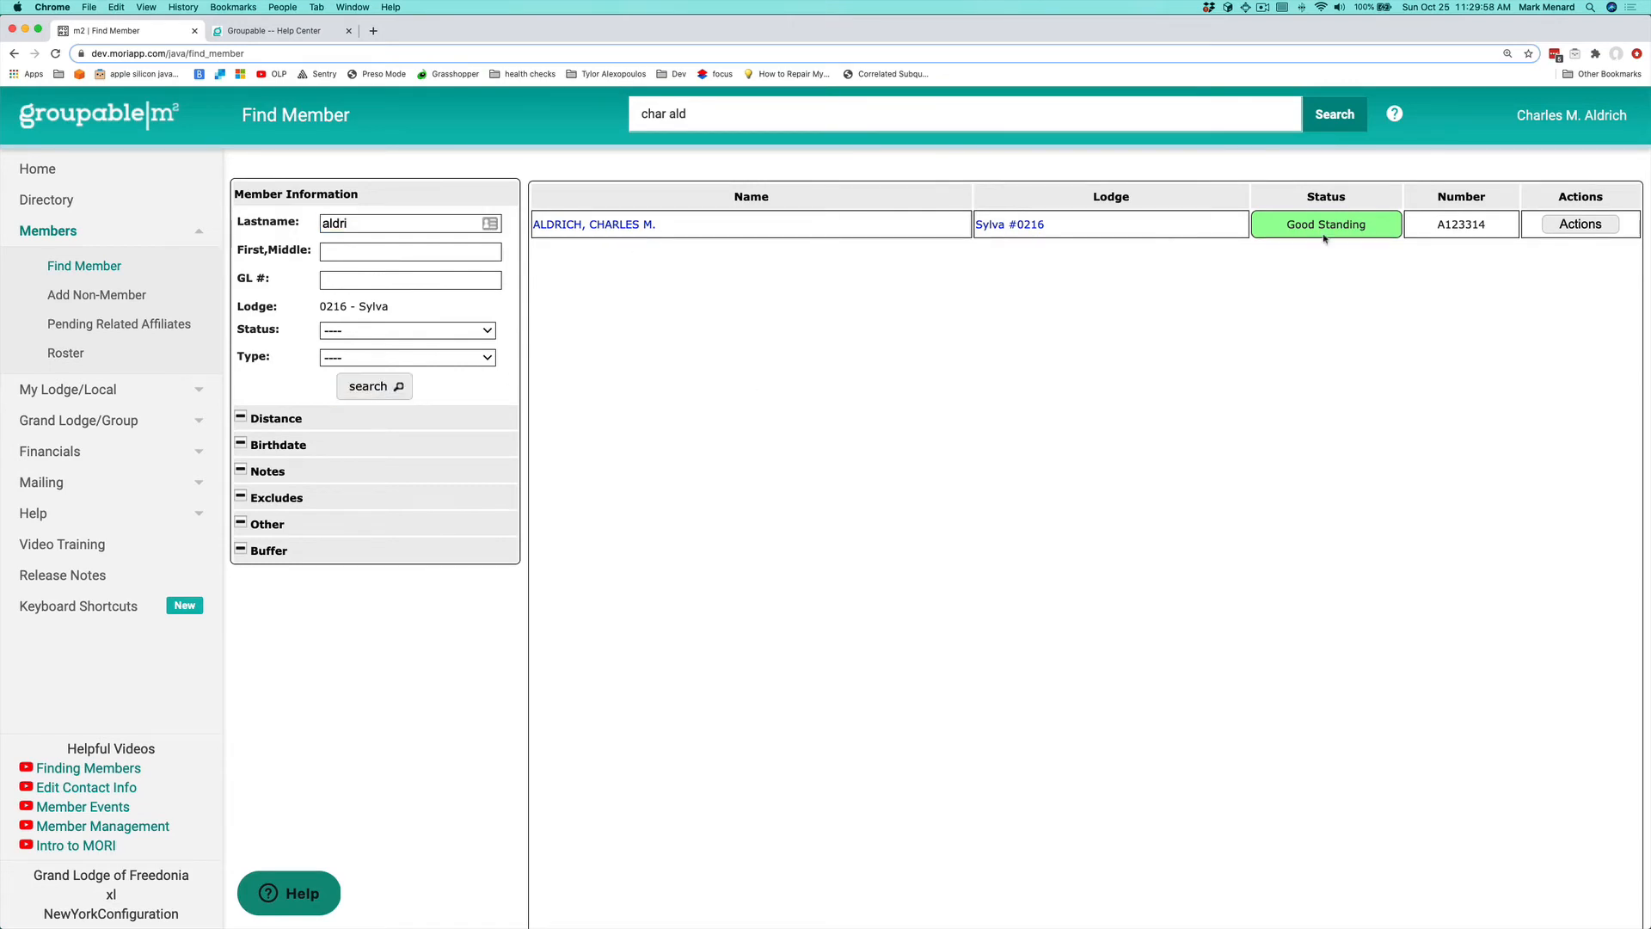
pyautogui.click(592, 223)
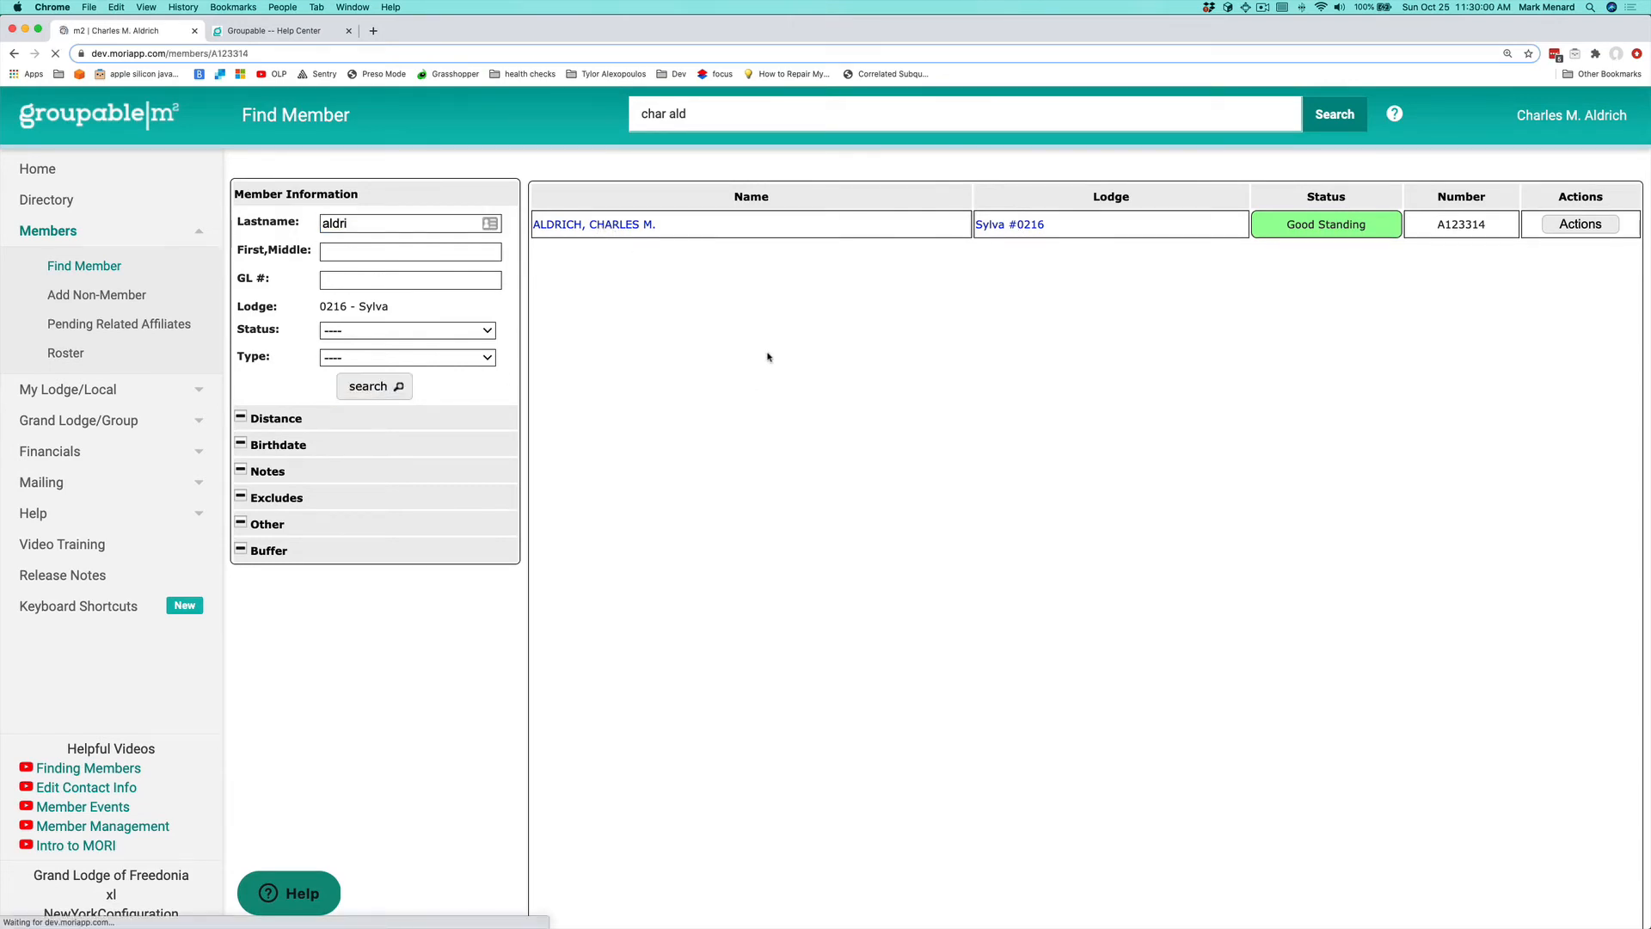
pyautogui.click(592, 224)
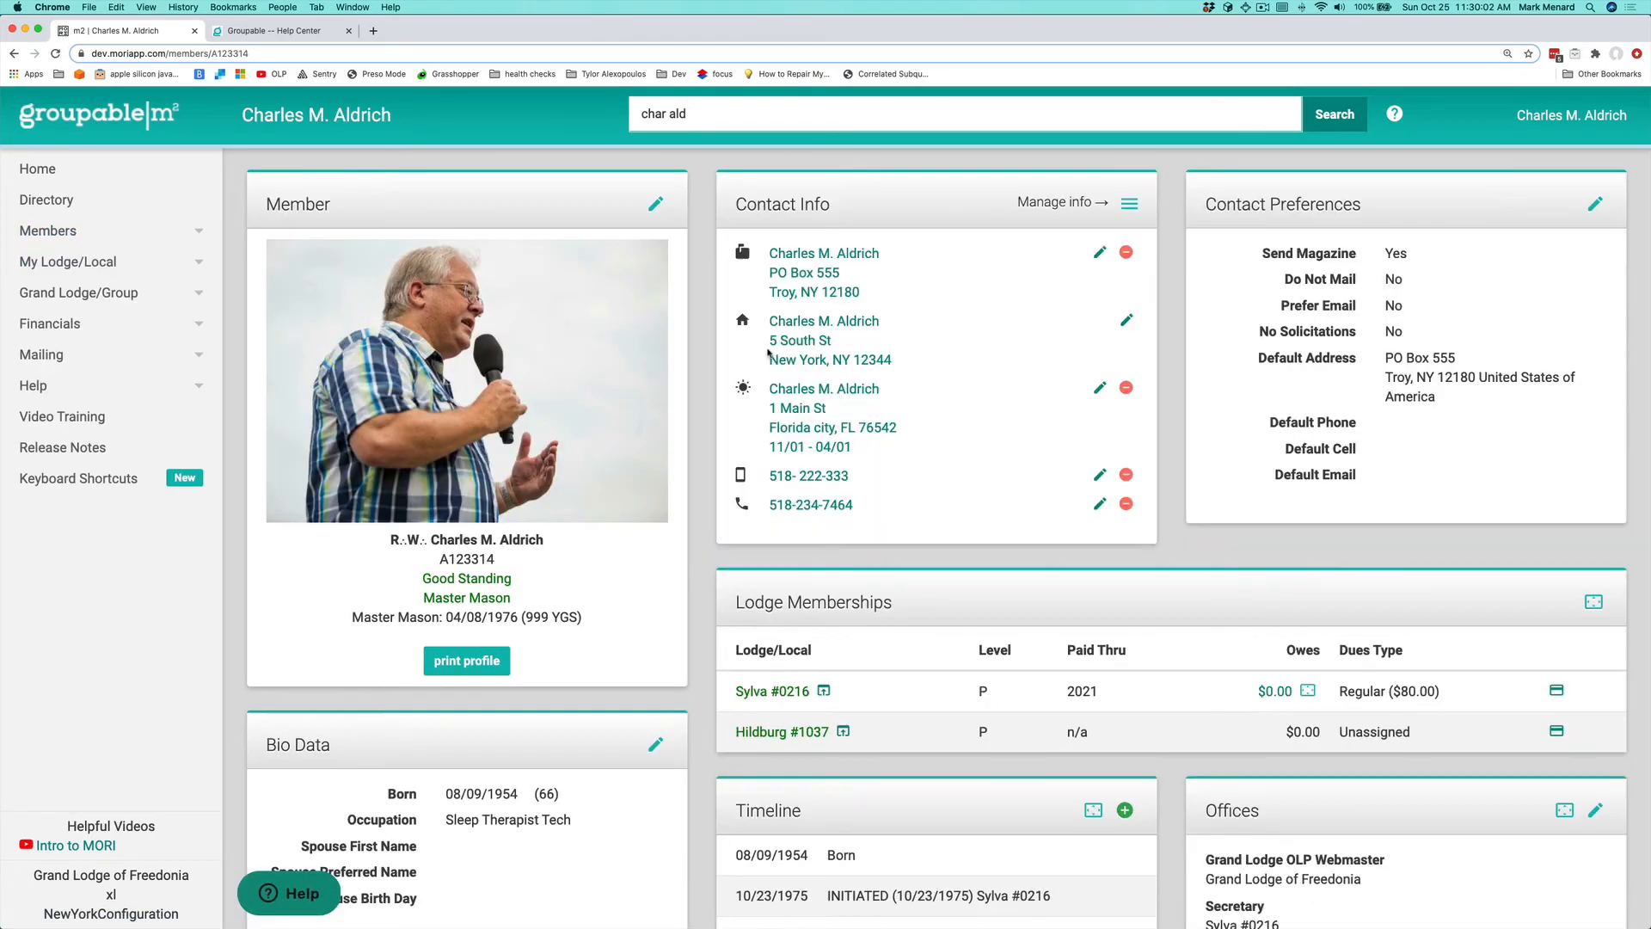
pyautogui.click(47, 231)
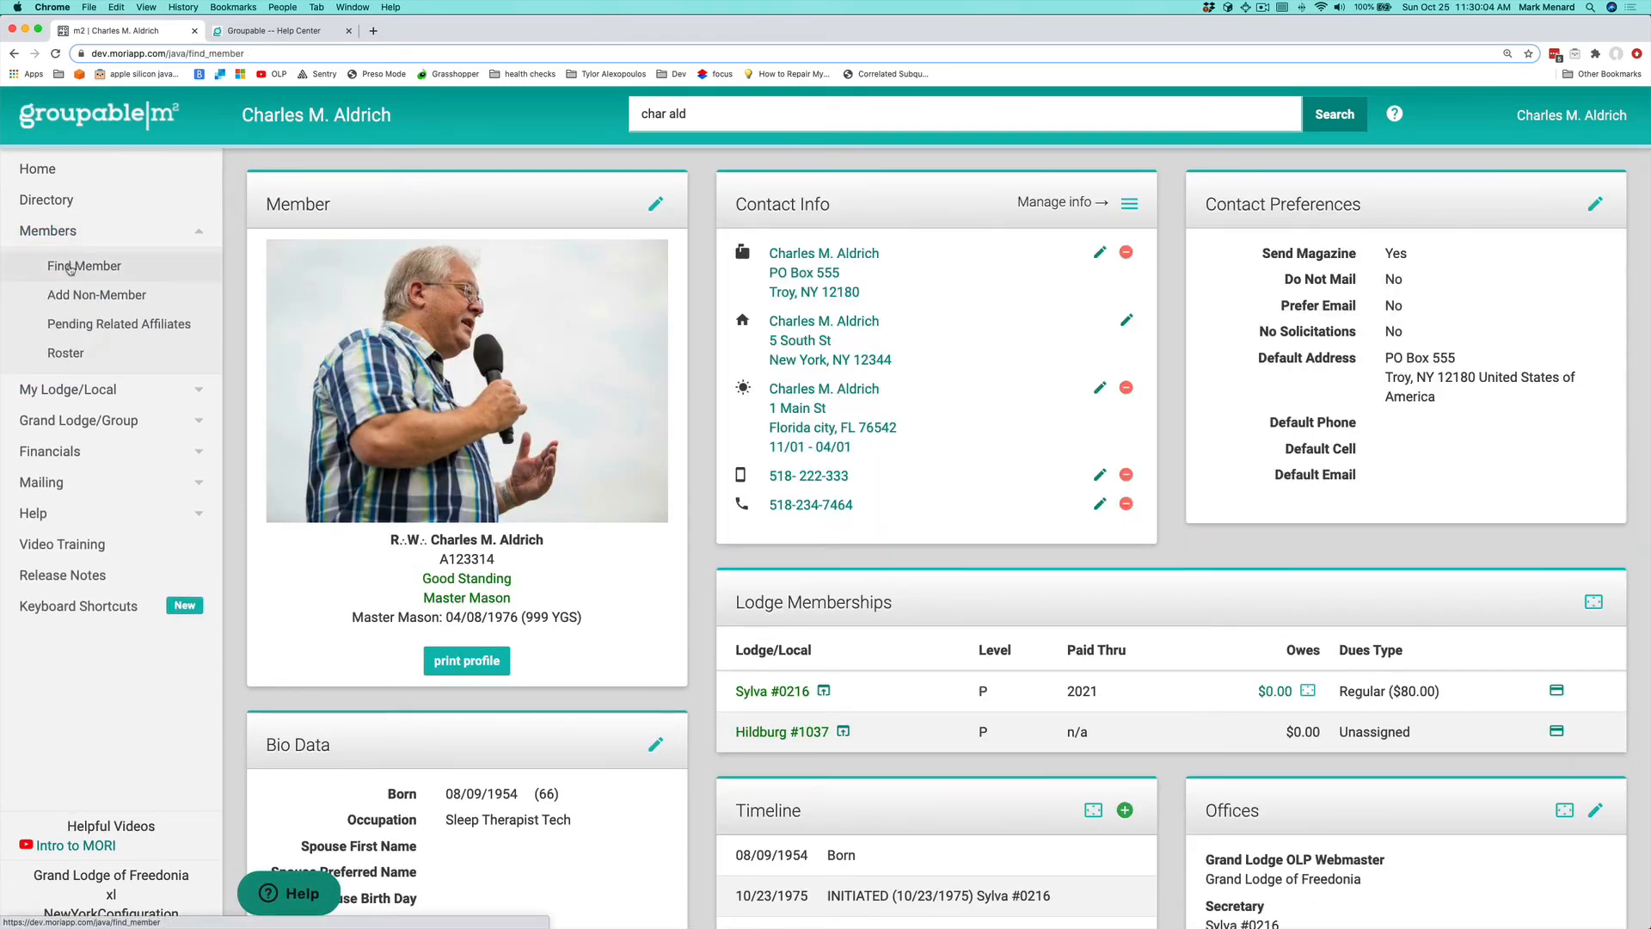
# Return to Find Member and expand the Distance, Birthdate, Notes and Buffer option sections
pyautogui.click(83, 266)
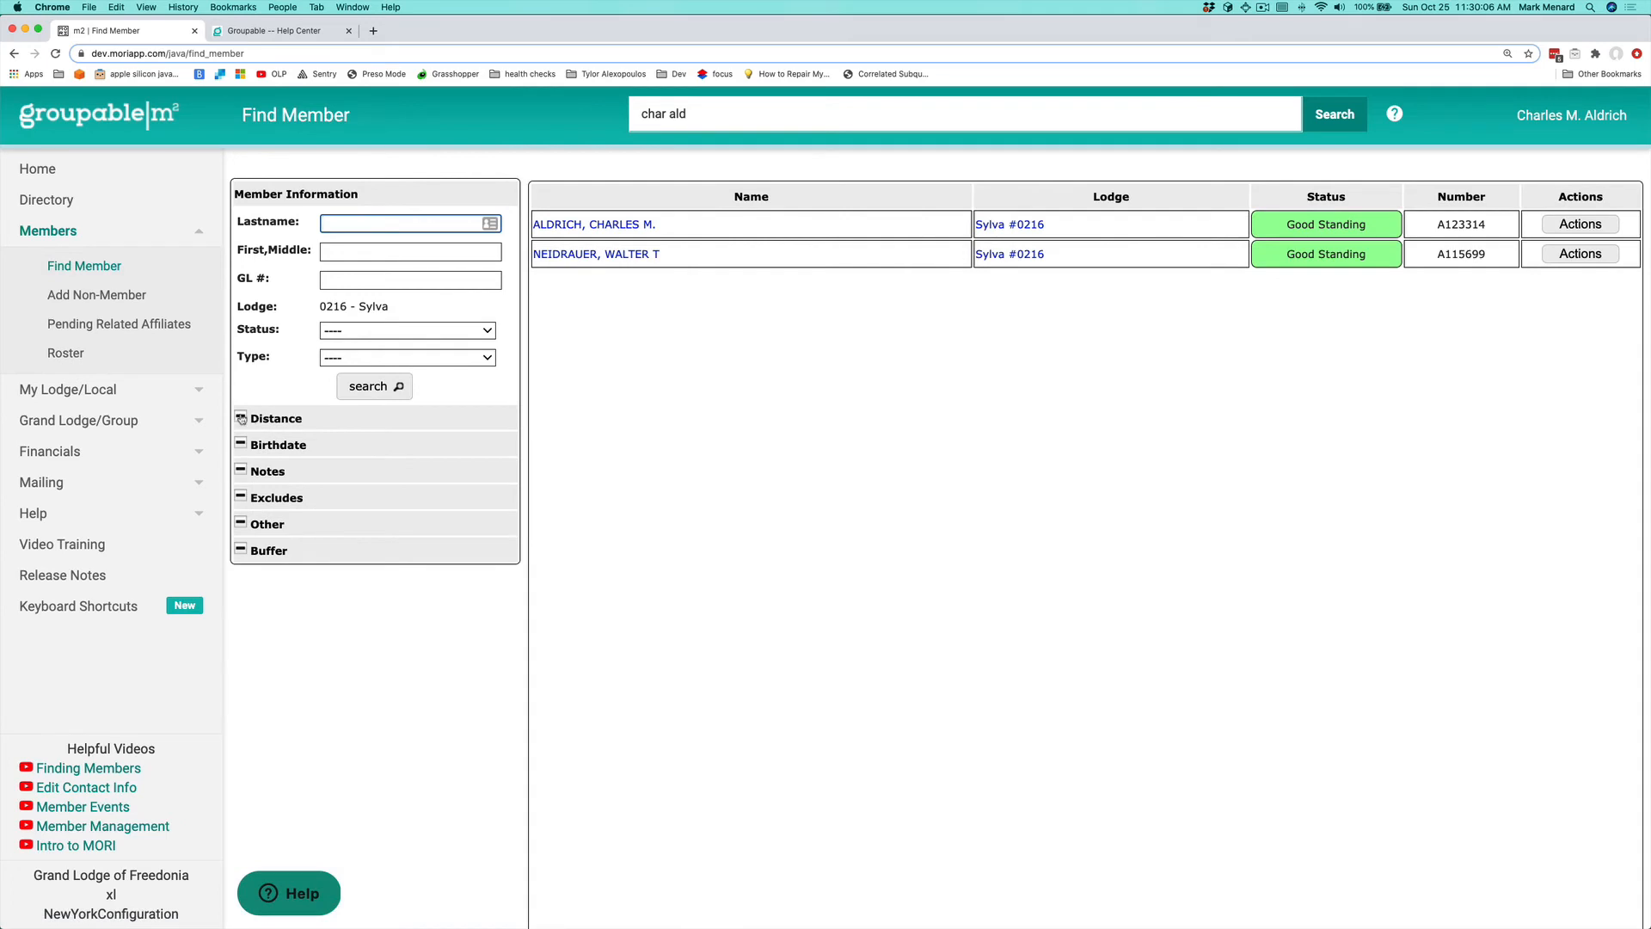
pyautogui.click(276, 418)
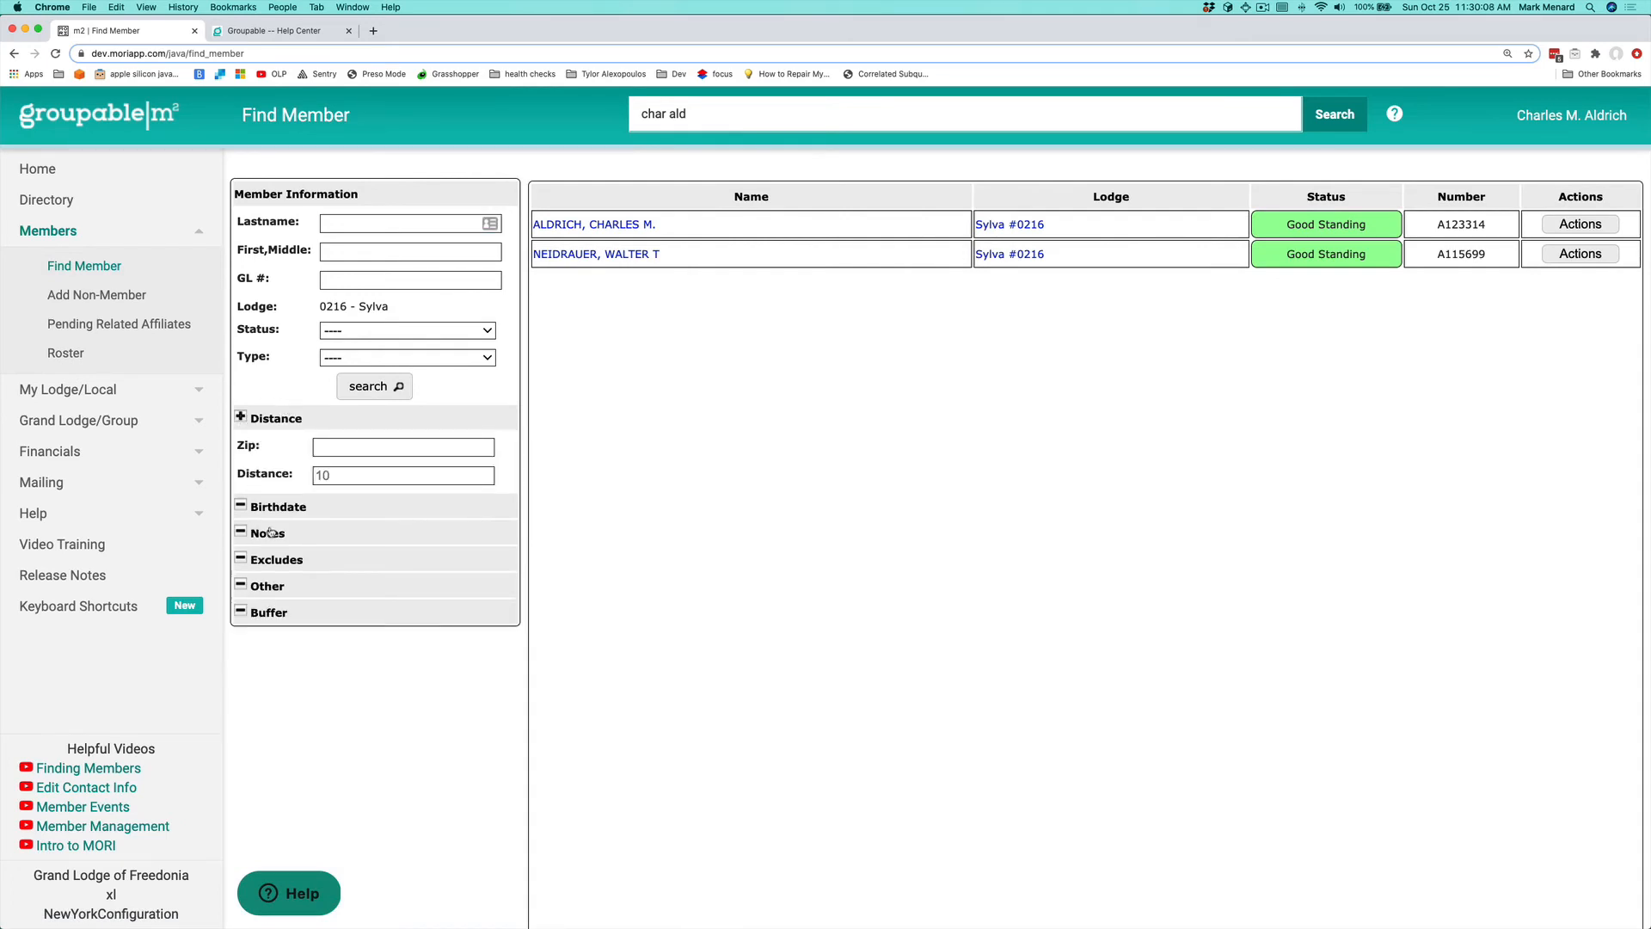
pyautogui.click(277, 506)
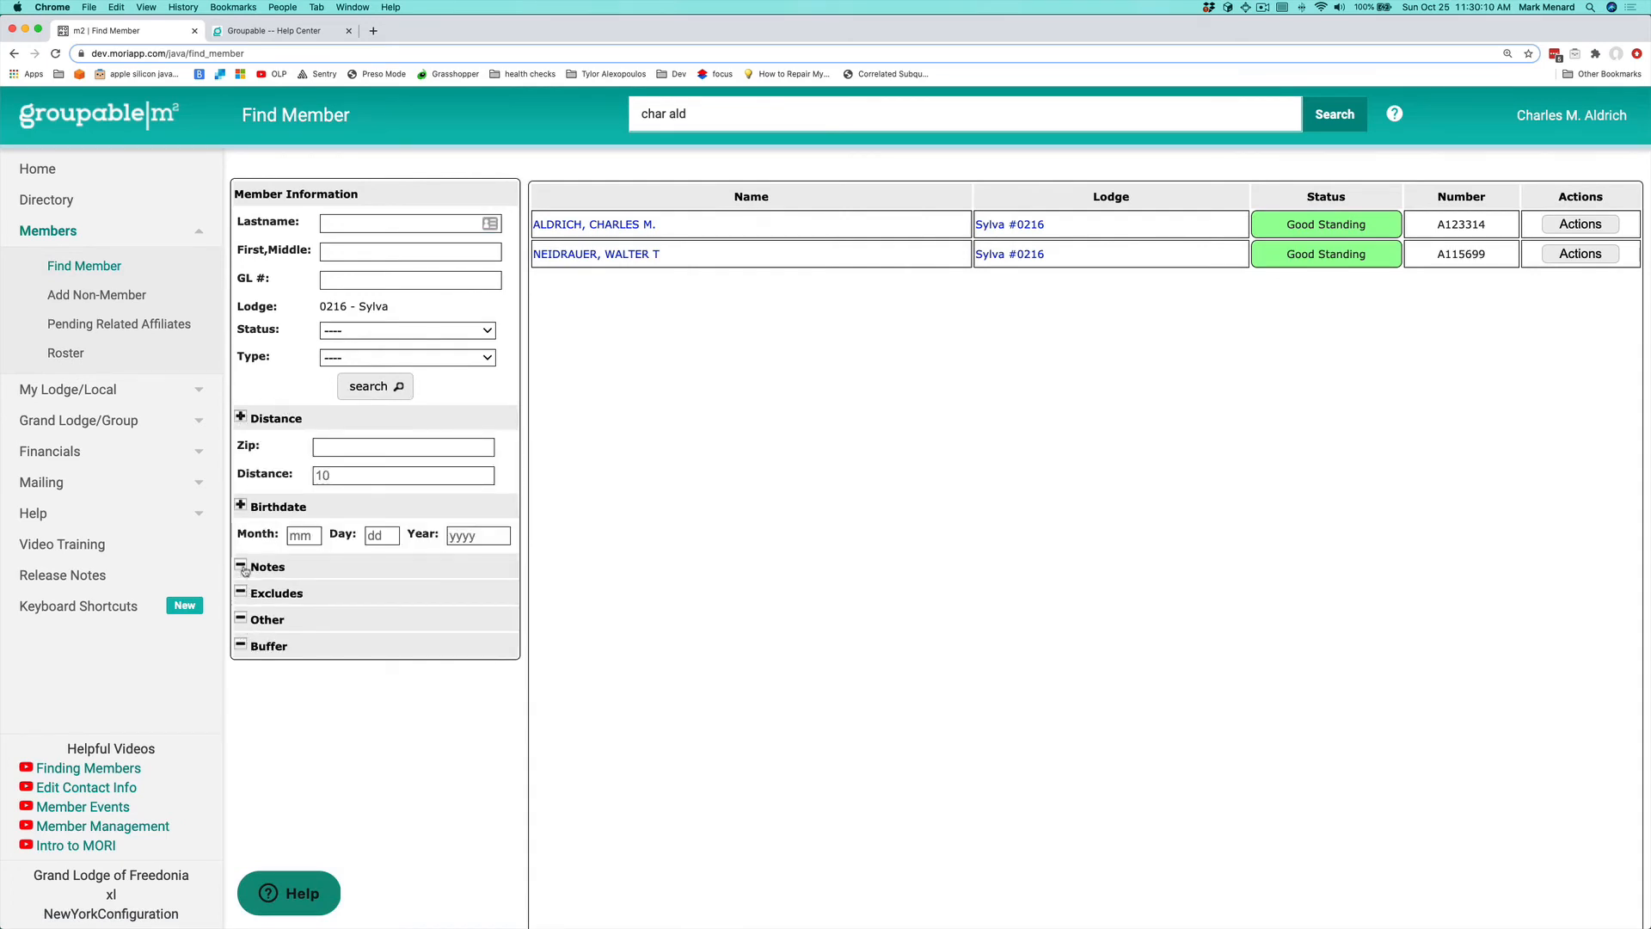
pyautogui.click(241, 566)
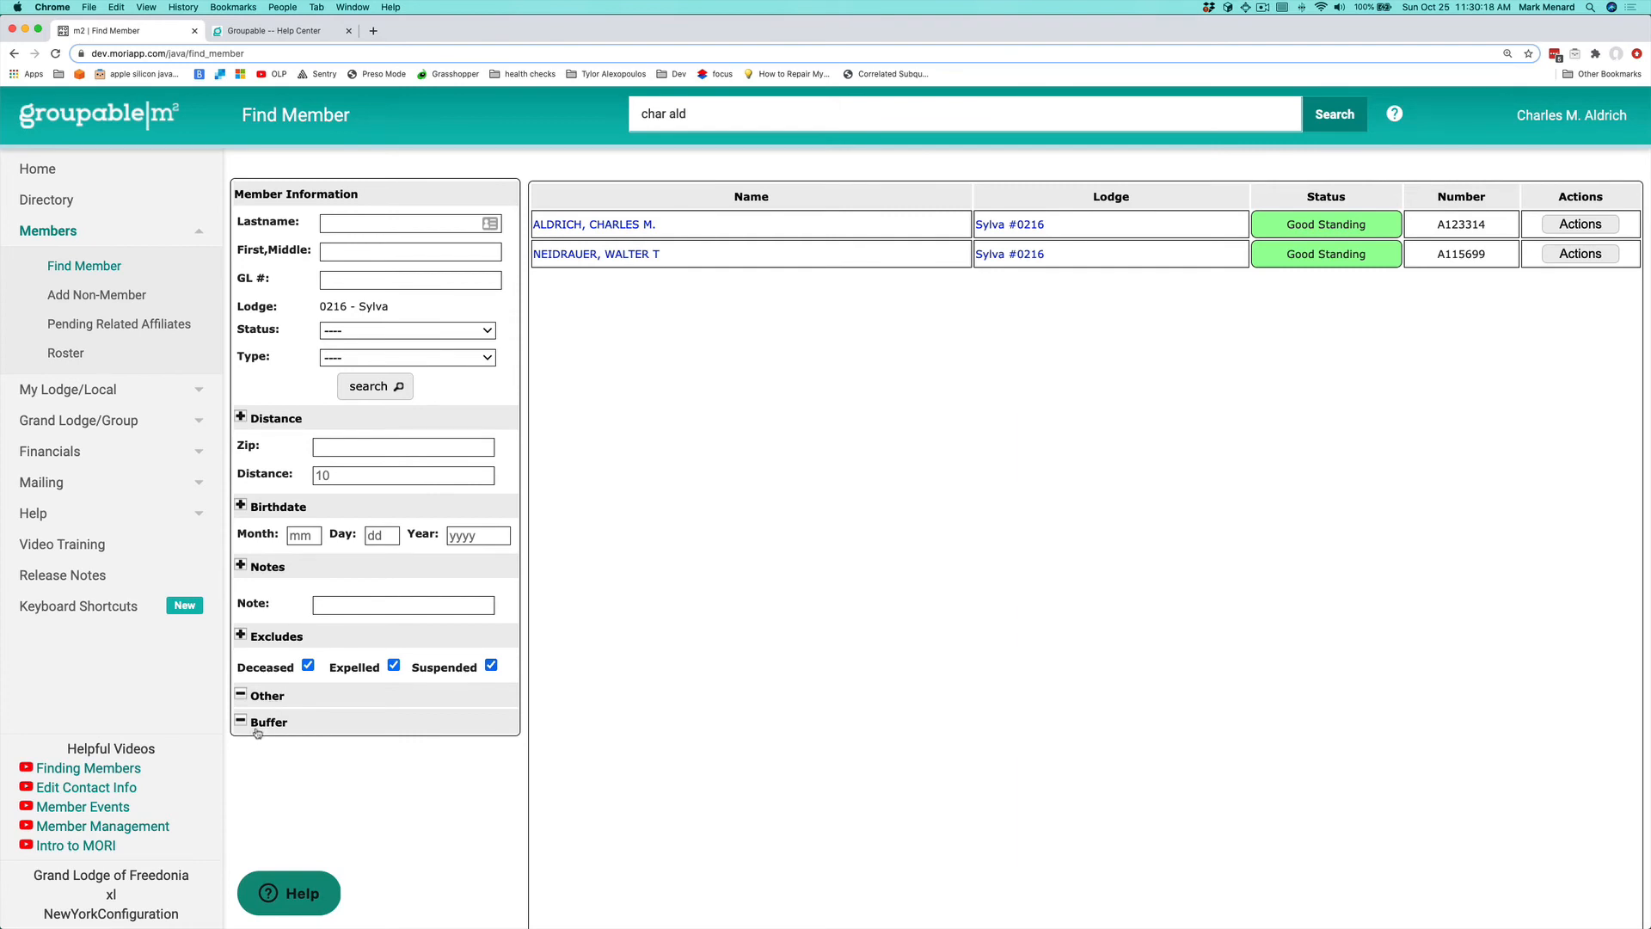
pyautogui.click(241, 722)
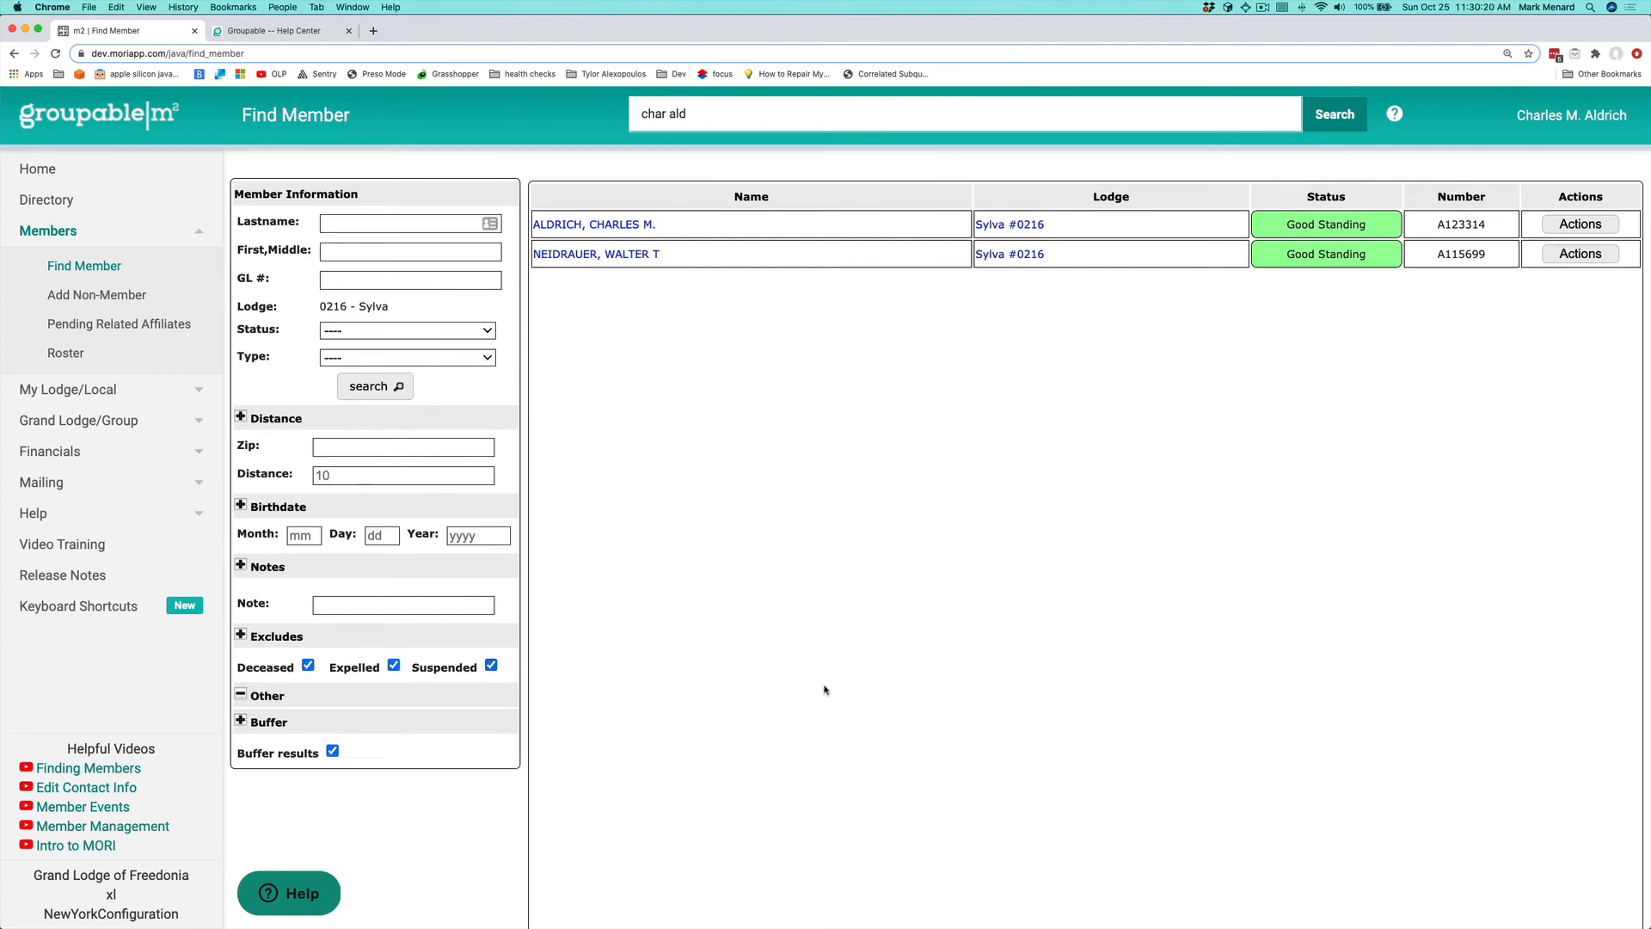
pyautogui.moveTo(784, 691)
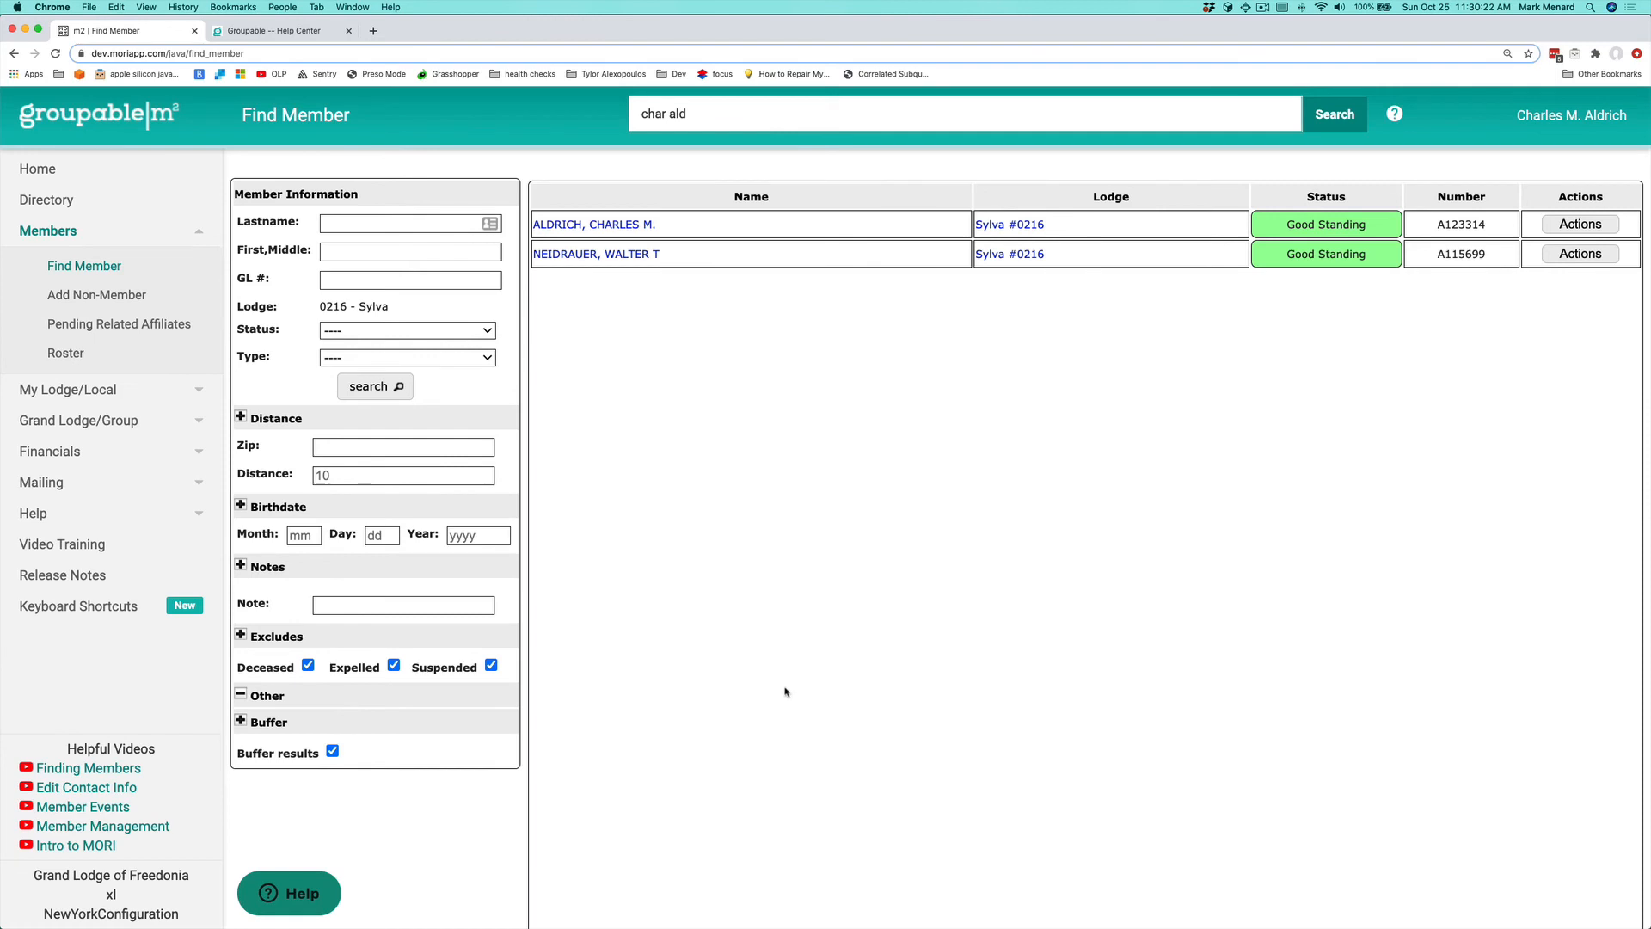
# Filter by Good Standing / Active status and Master Mason type, then run the search
pyautogui.click(407, 329)
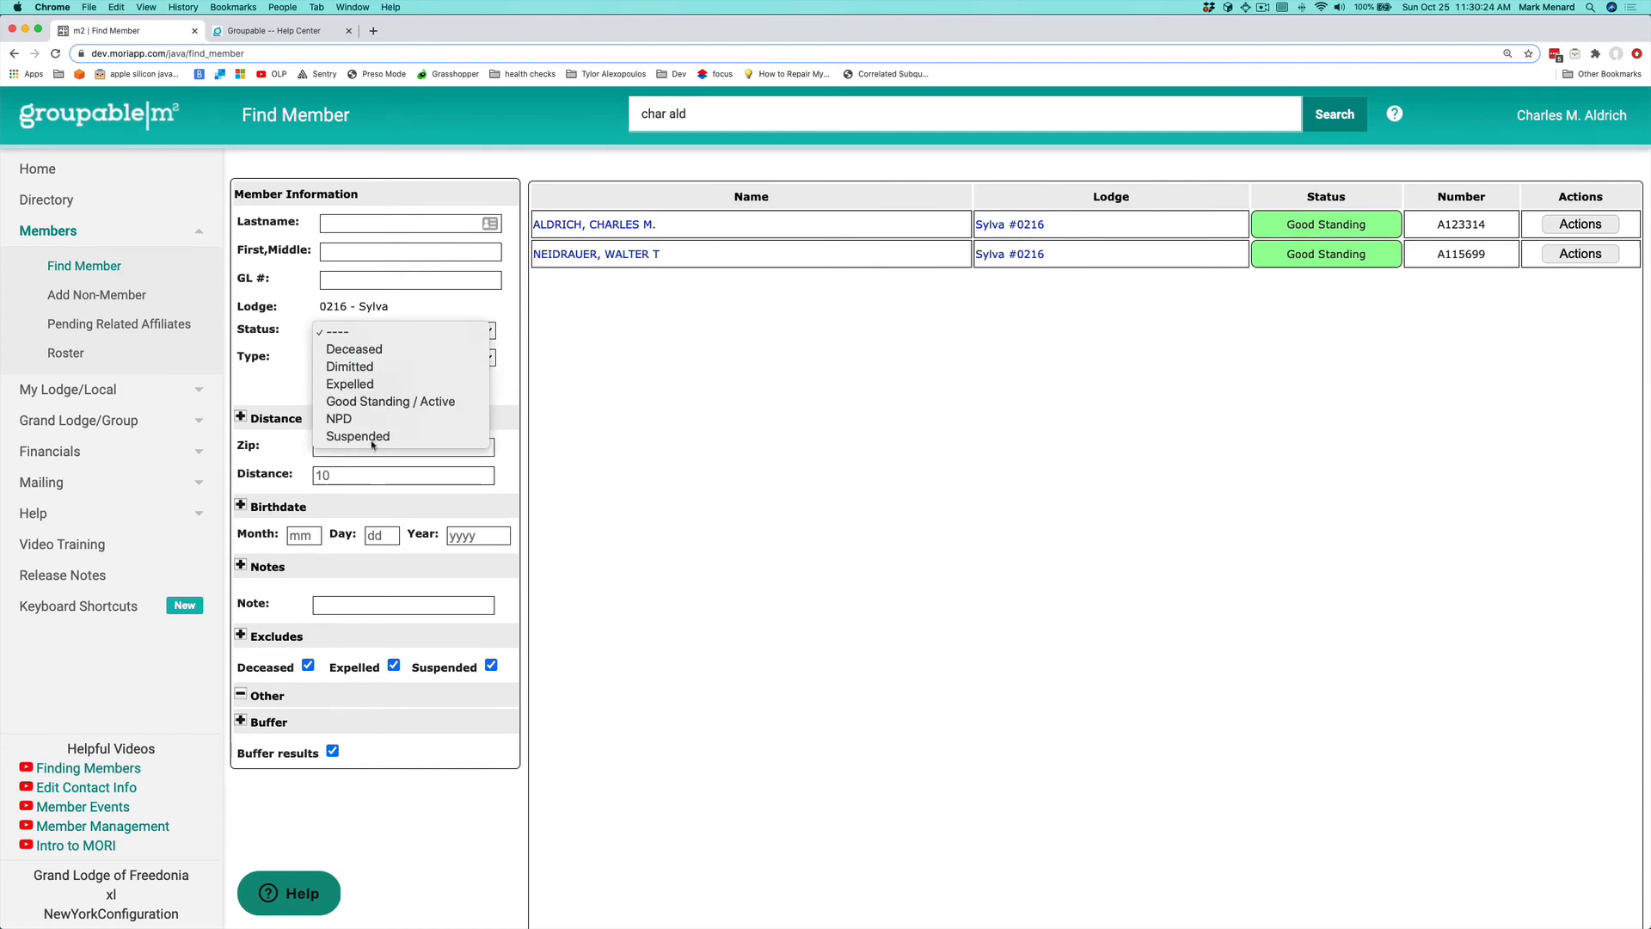
pyautogui.click(389, 402)
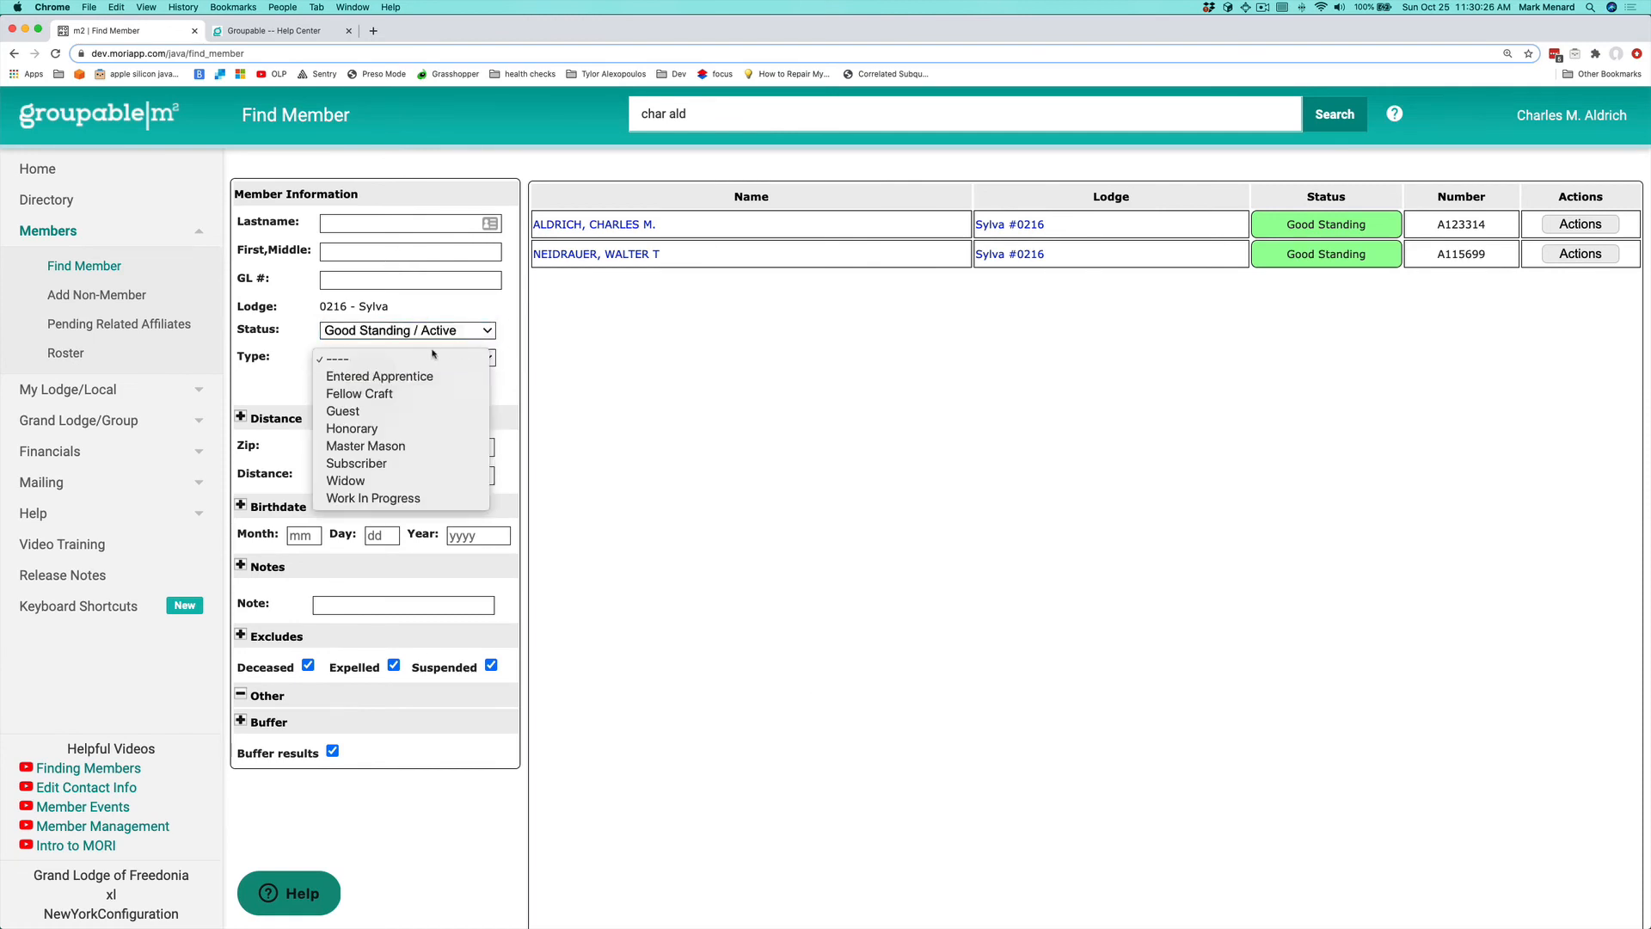
pyautogui.click(365, 445)
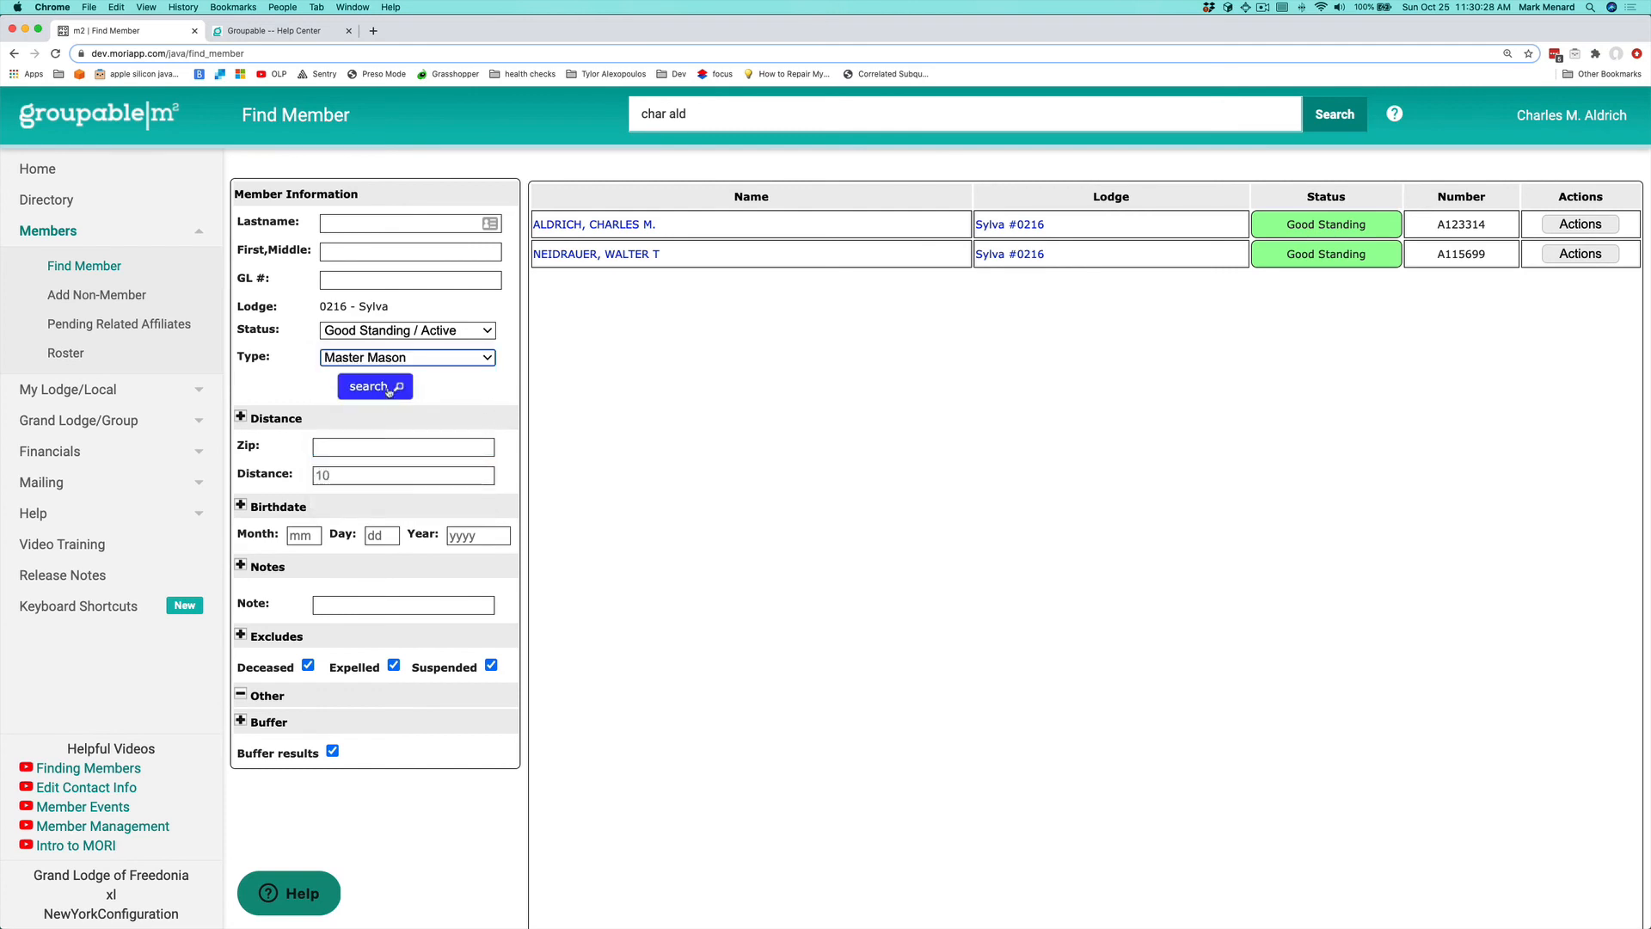
pyautogui.click(375, 385)
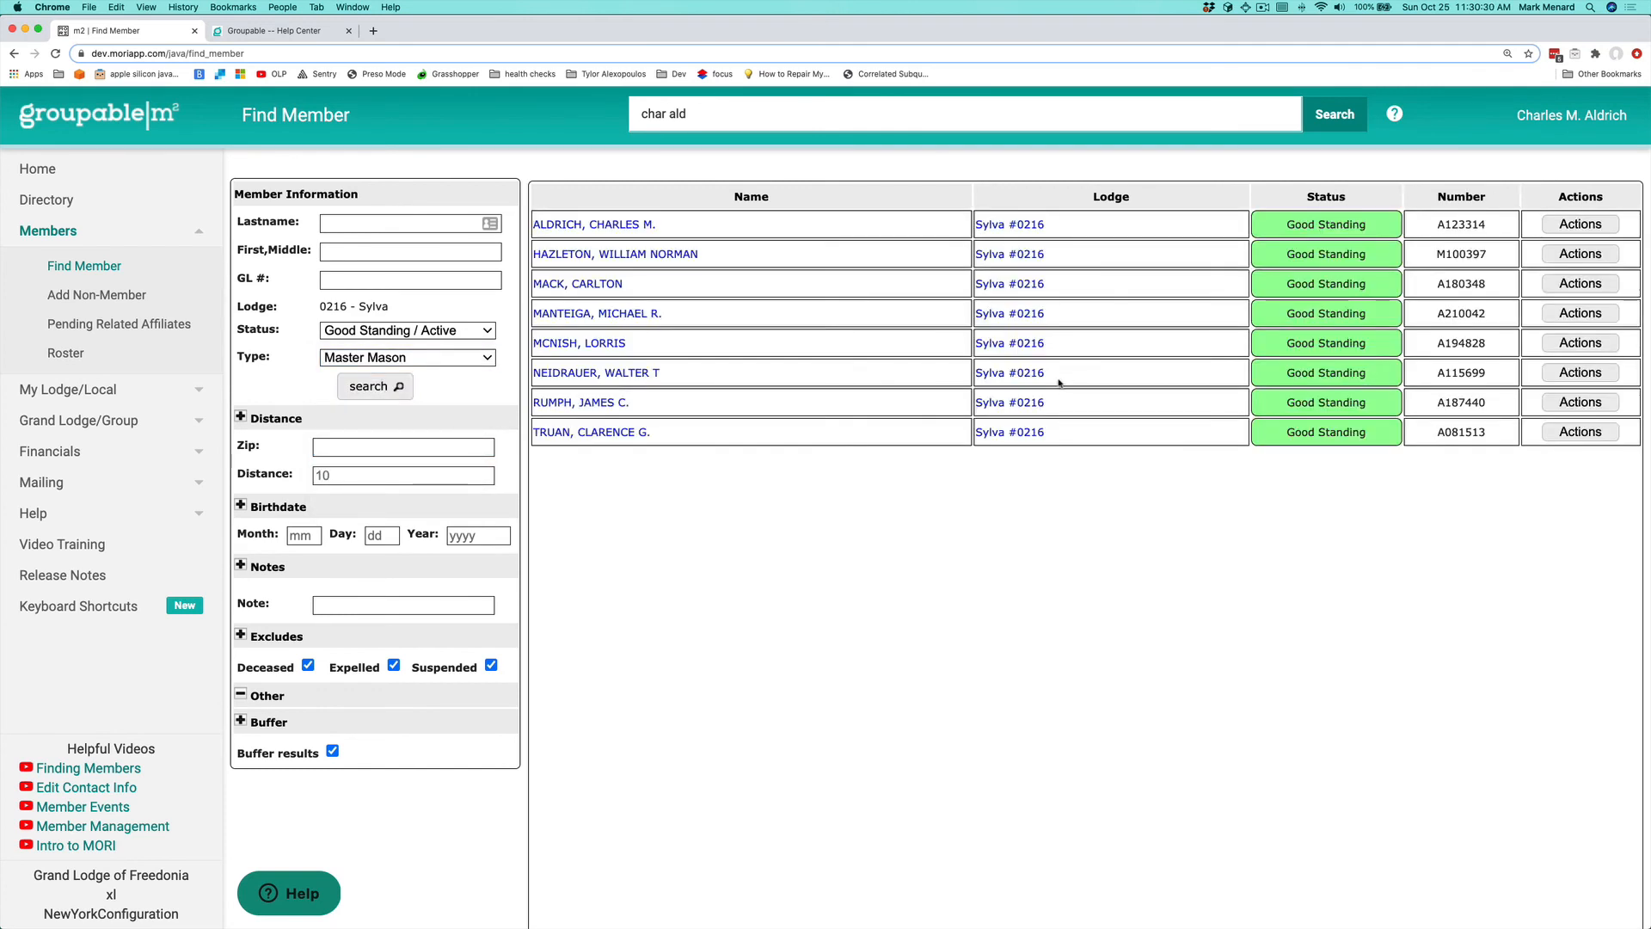